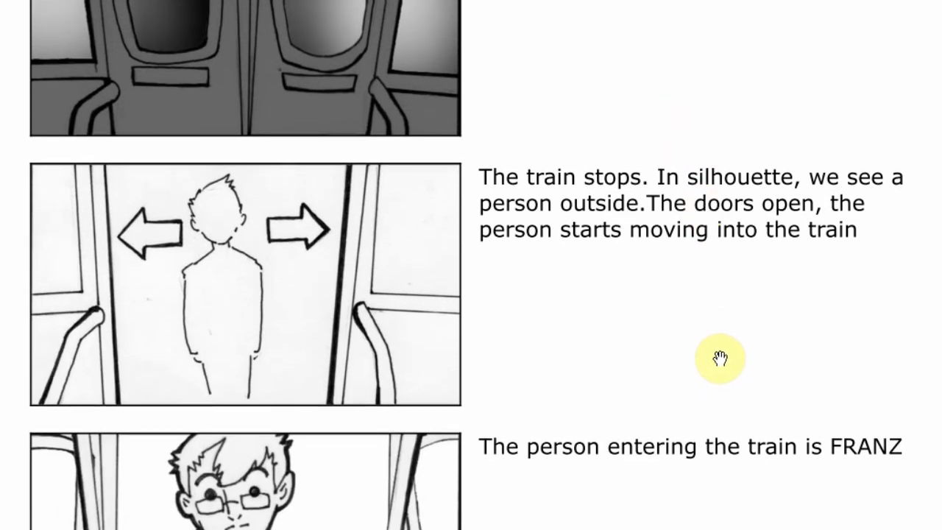
# Step: Hide the close-up so SubwayCar, DoorLeft, DoorRightr, Franz and Franz Medium show
pyautogui.scroll(-3)
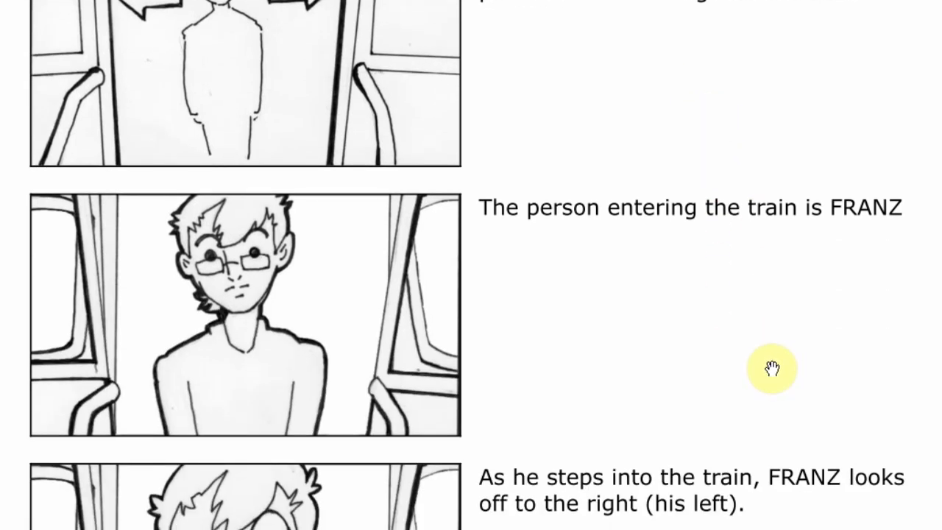
pyautogui.scroll(-3)
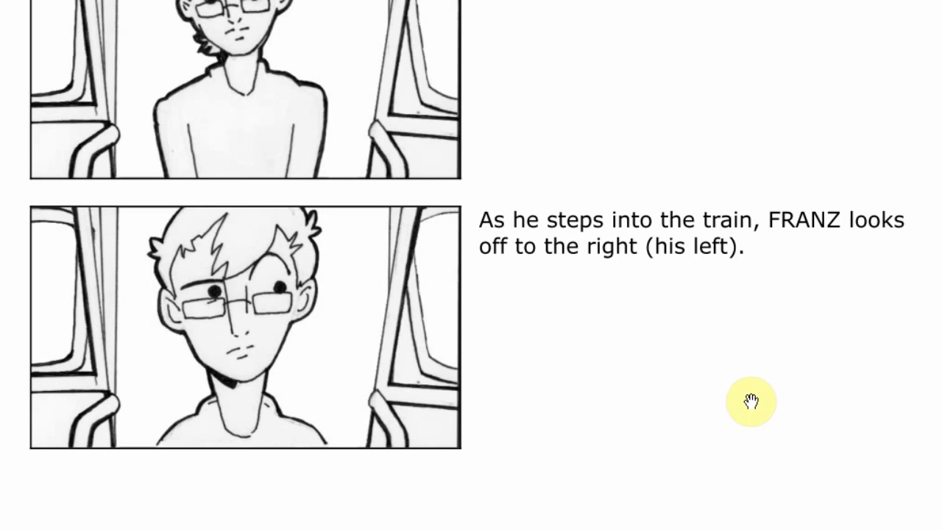
pyautogui.moveTo(743, 406)
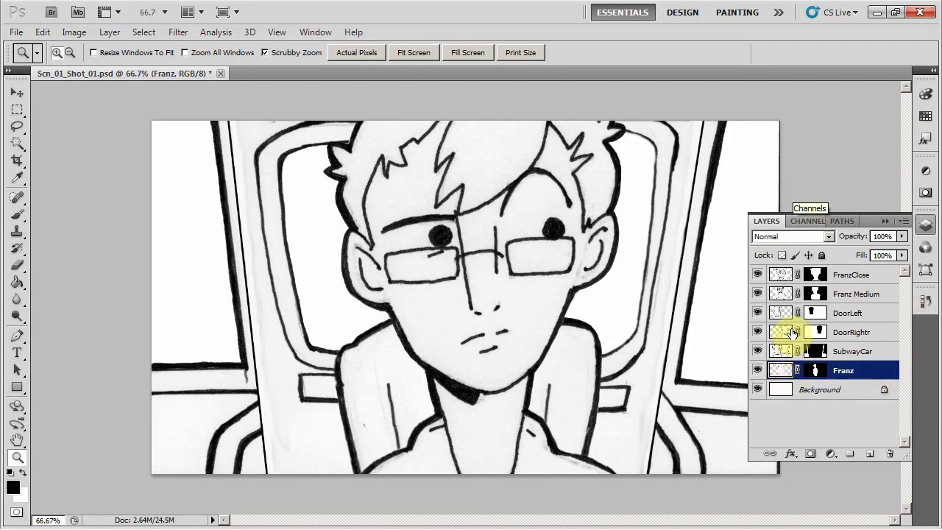
pyautogui.moveTo(778, 350)
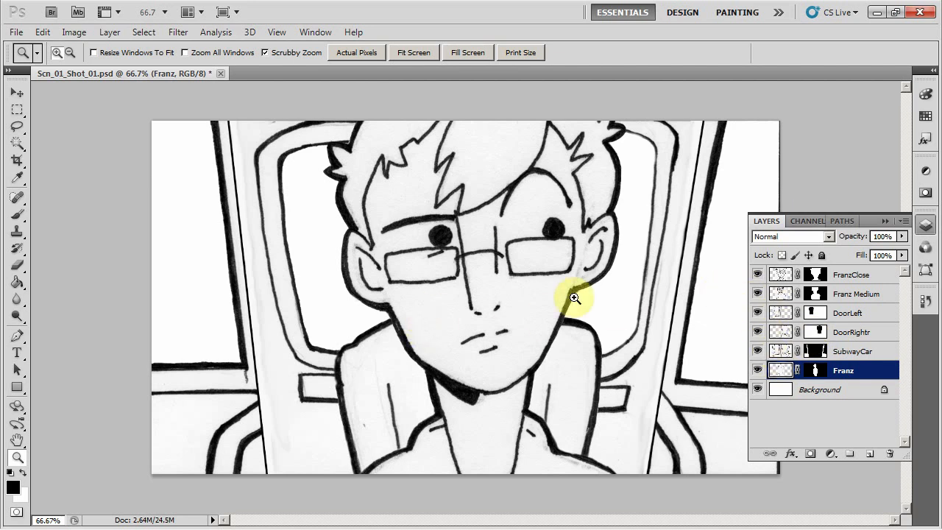
pyautogui.click(756, 294)
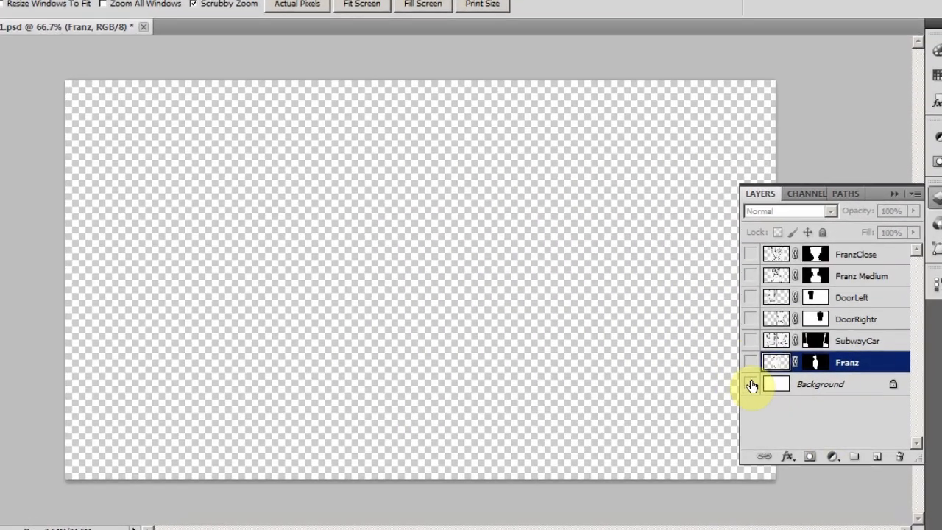
pyautogui.click(741, 362)
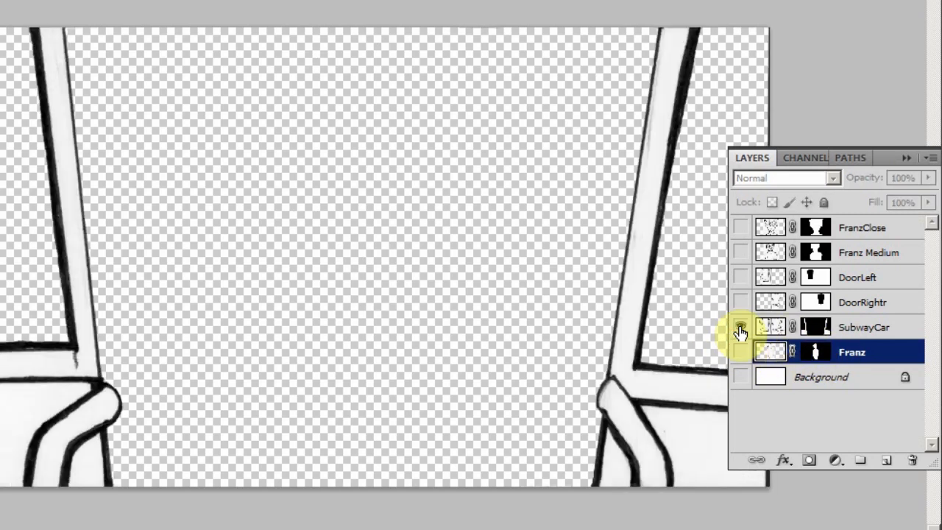
pyautogui.click(738, 277)
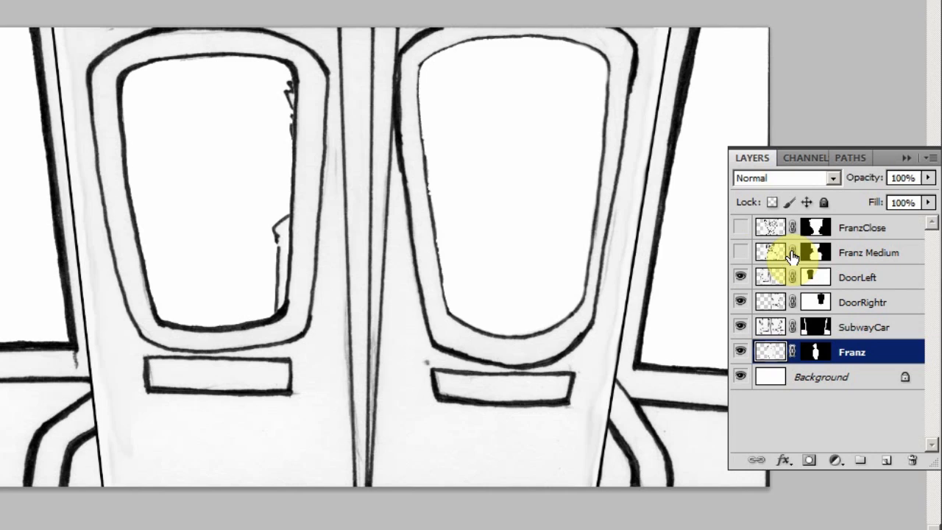
pyautogui.click(739, 253)
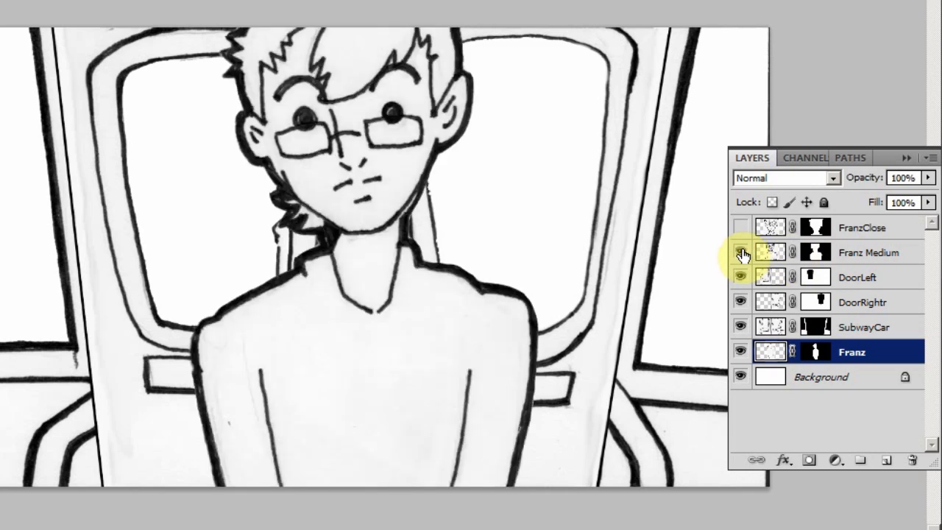
pyautogui.click(741, 226)
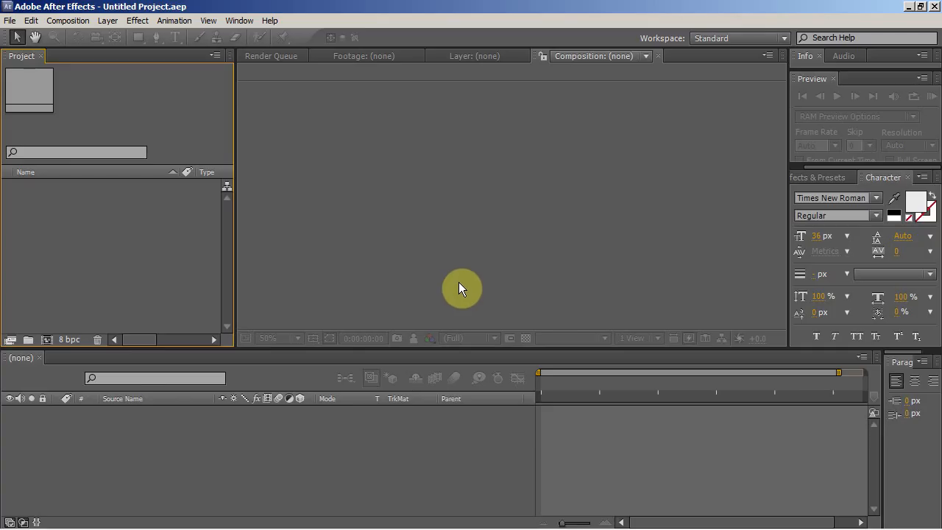
pyautogui.moveTo(459, 286)
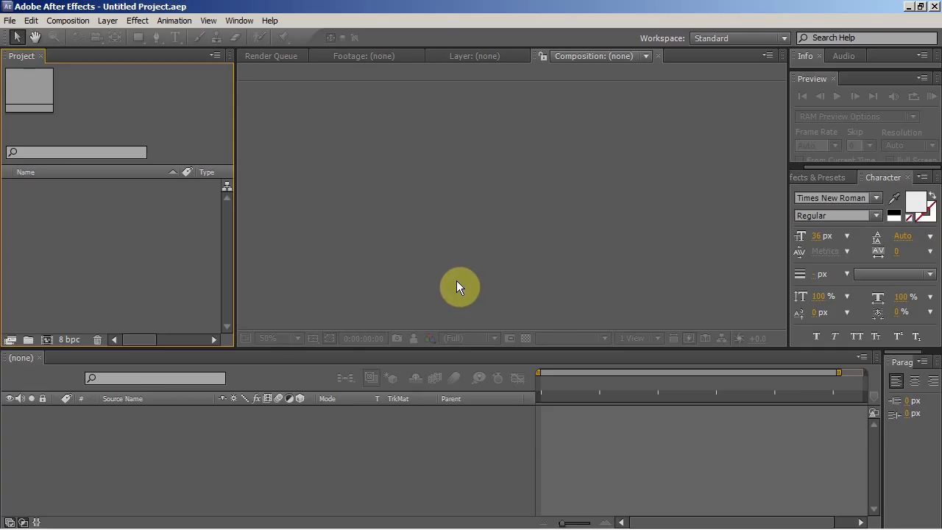
pyautogui.moveTo(112, 303)
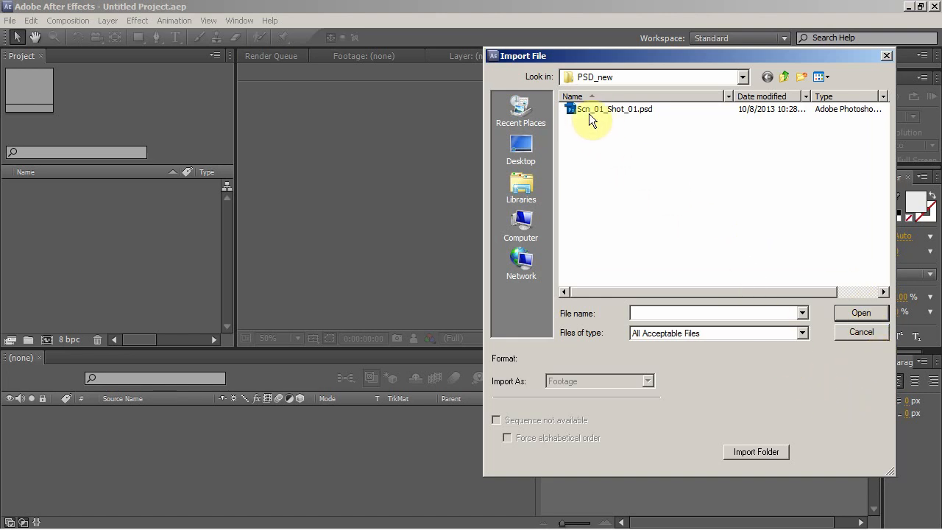
# Step: Import Scn_01_Shot_01.psd as Composition - Retain Layer Sizes with editable layer styles
pyautogui.click(613, 108)
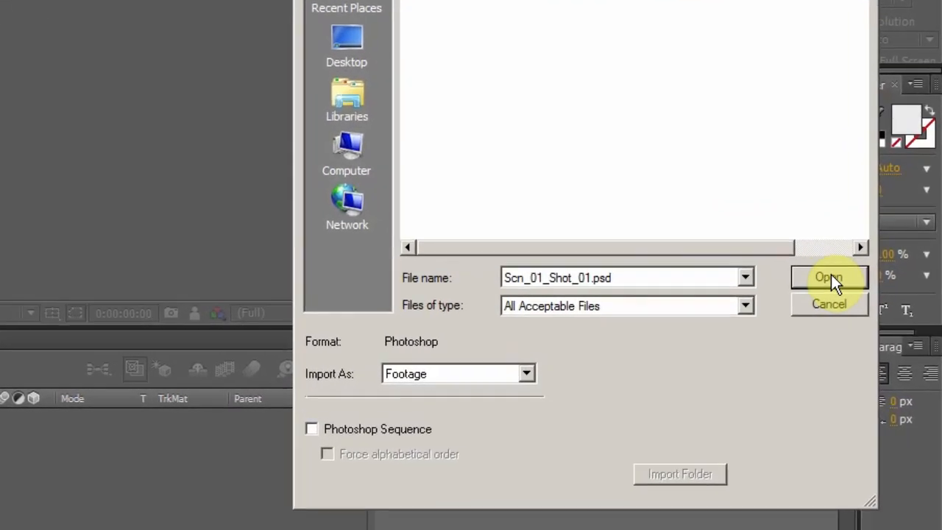
pyautogui.click(523, 373)
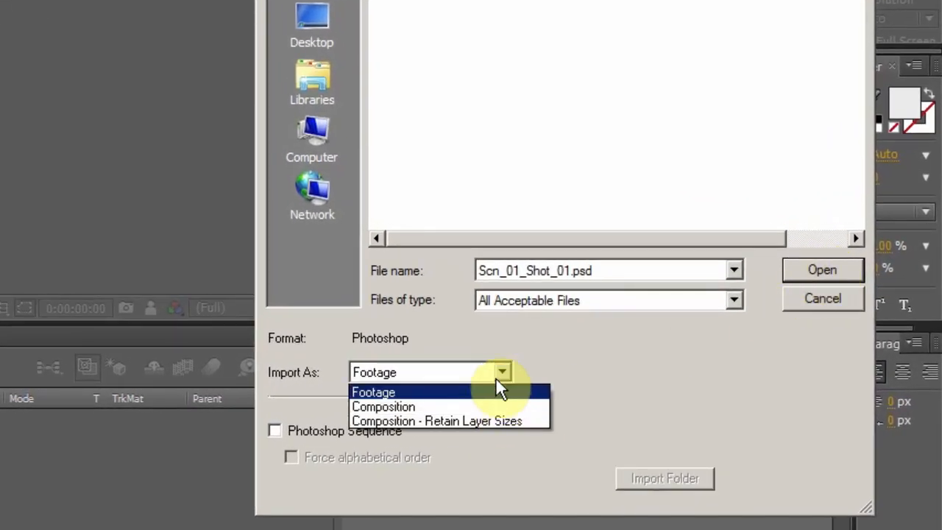
pyautogui.moveTo(463, 428)
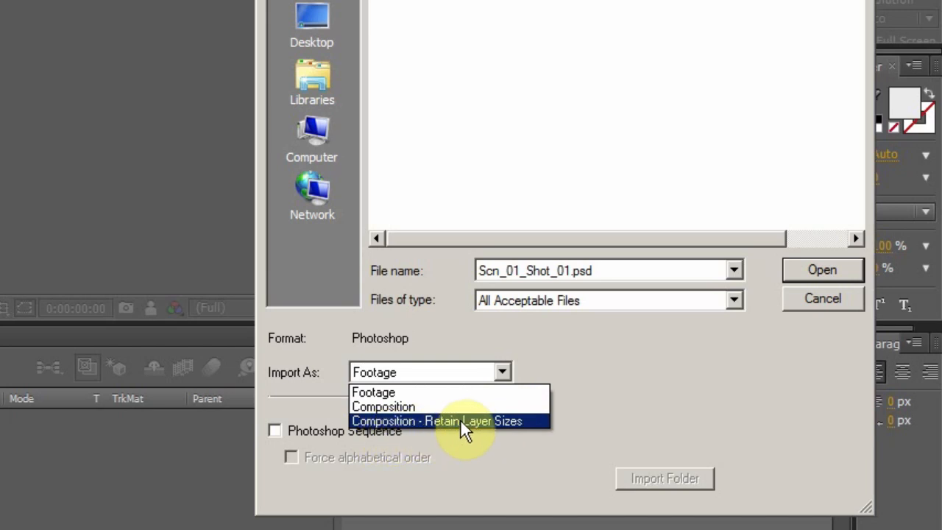
pyautogui.click(444, 421)
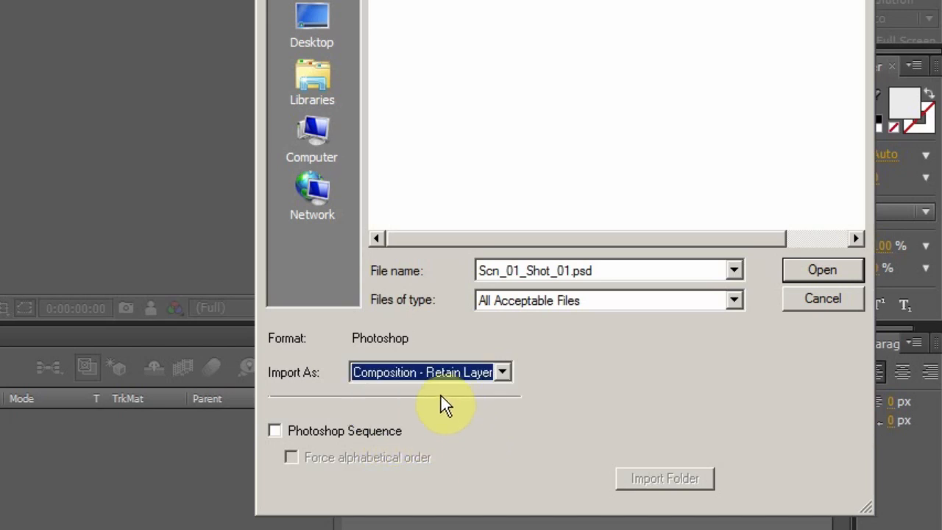
pyautogui.click(821, 270)
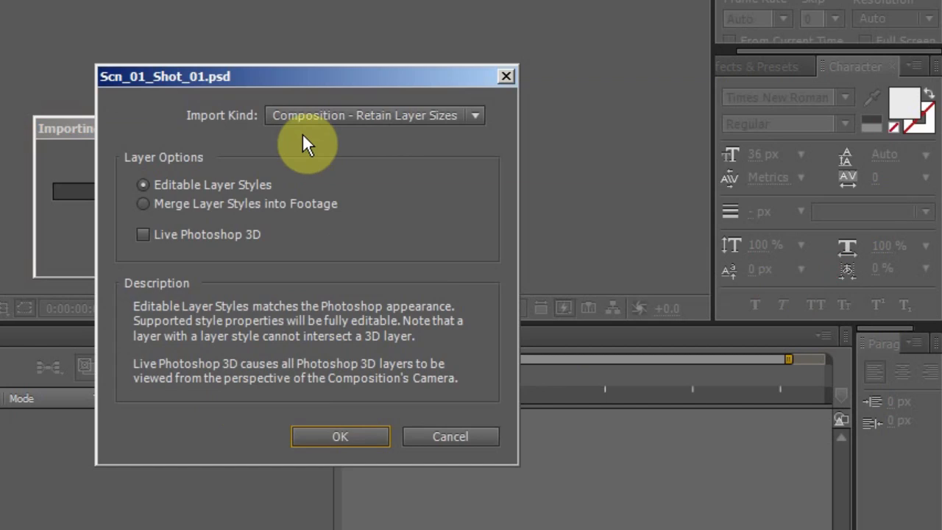
pyautogui.moveTo(331, 262)
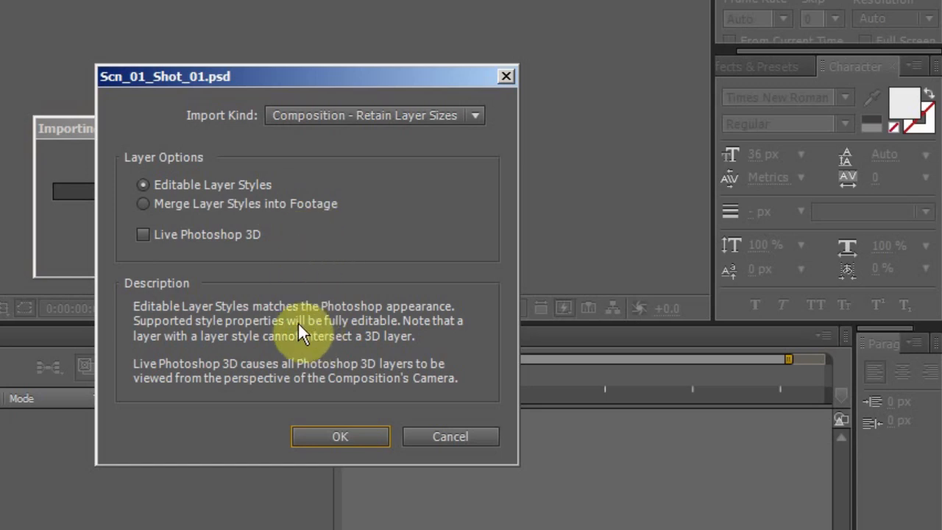
pyautogui.moveTo(174, 211)
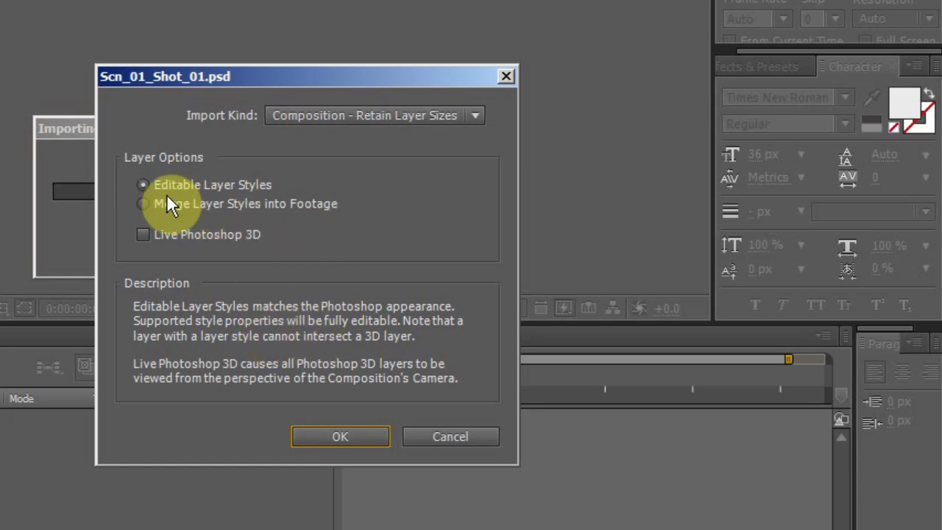
pyautogui.moveTo(295, 253)
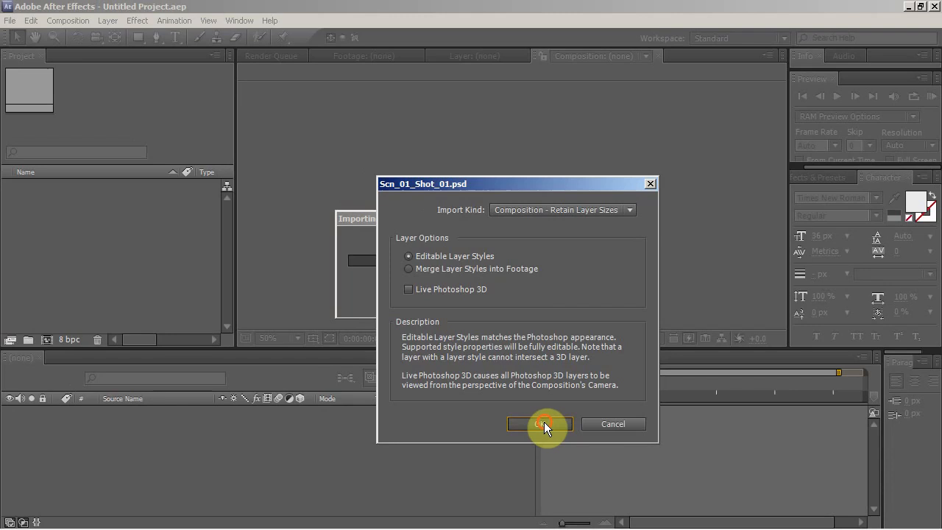
# Step: Confirm the import and expand the Scn_01_Shot_01 Layers folder to check its seven layers
pyautogui.click(538, 423)
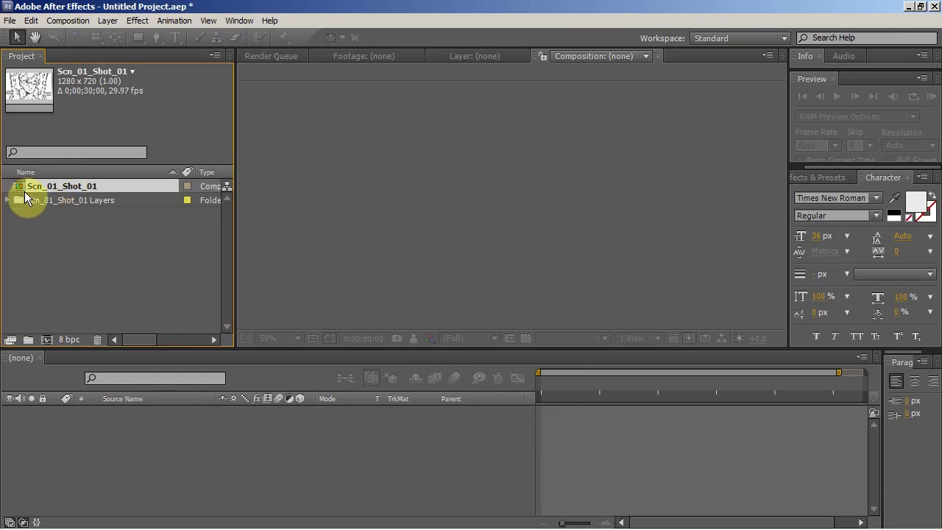
pyautogui.click(8, 200)
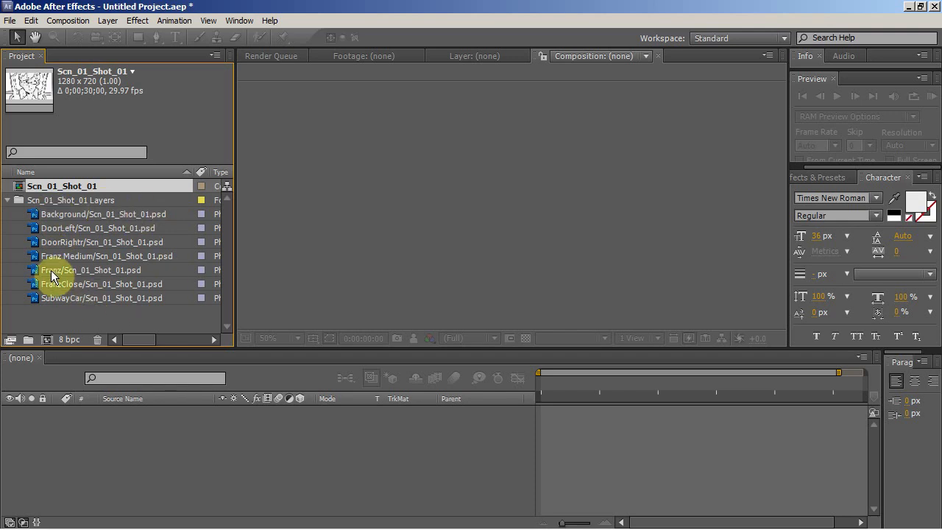
pyautogui.click(8, 200)
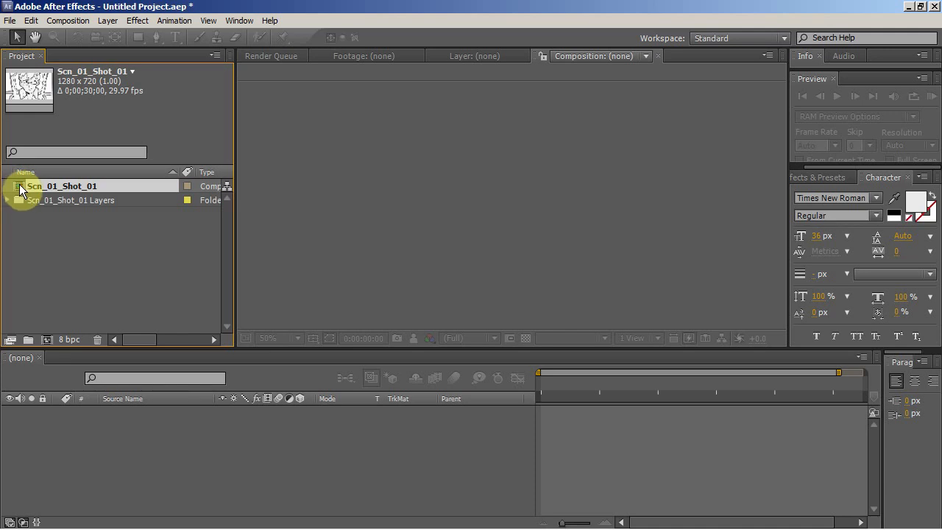
# Step: Open Scn_01_Shot_01 and set its frame rate to 24 fps in Composition Settings
pyautogui.doubleClick(62, 186)
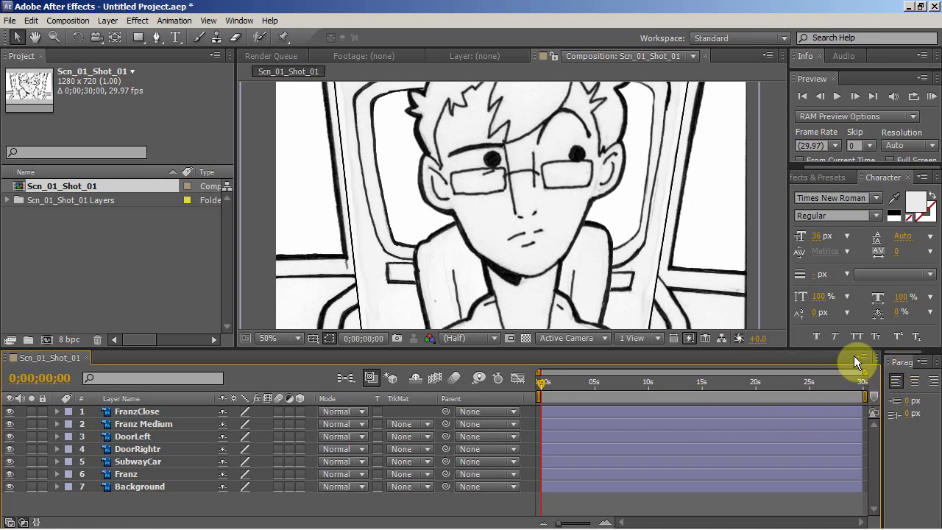
pyautogui.click(856, 362)
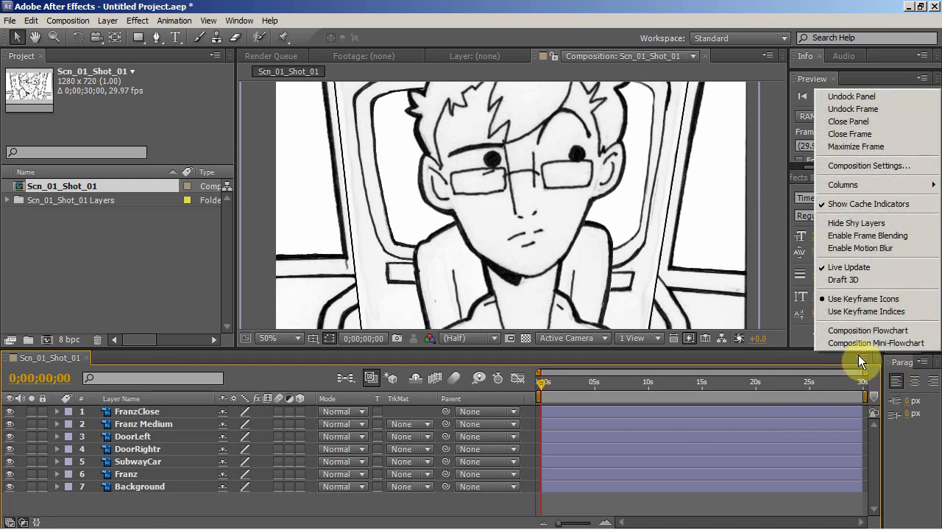
pyautogui.click(867, 164)
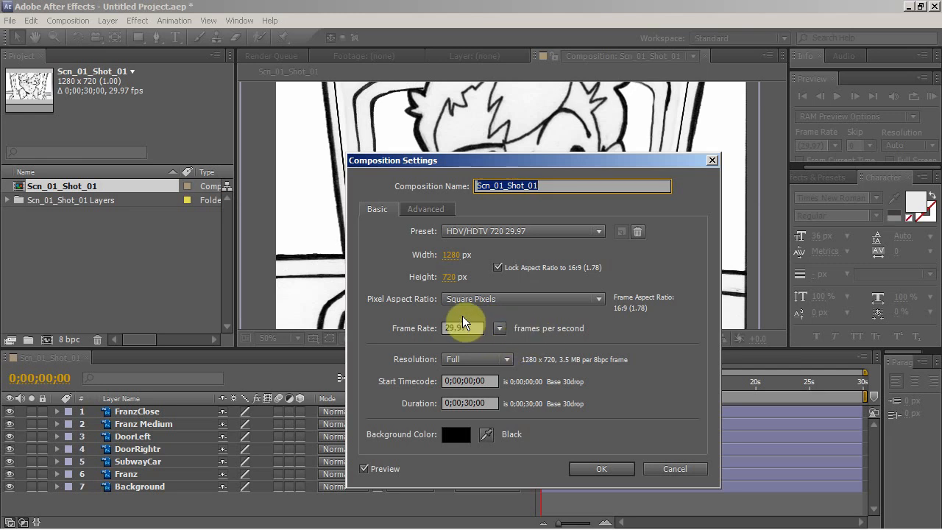
pyautogui.click(500, 328)
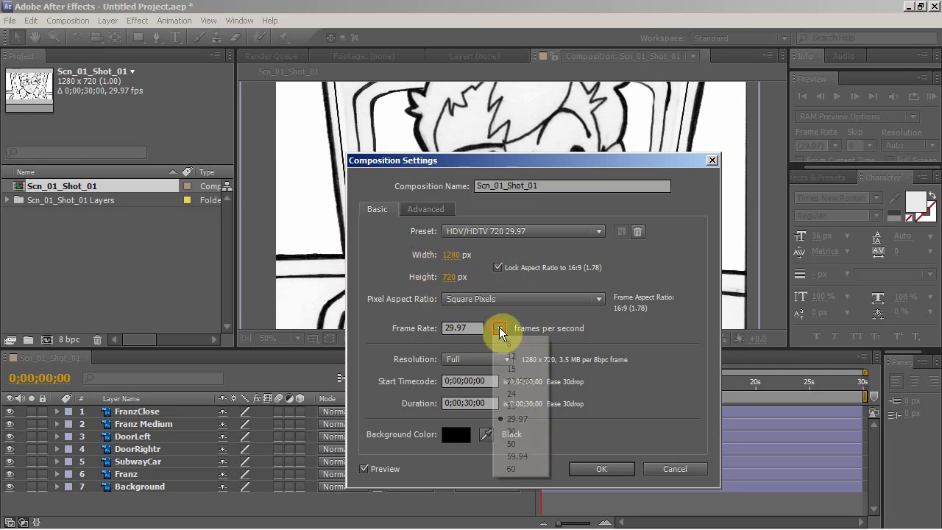
pyautogui.click(510, 393)
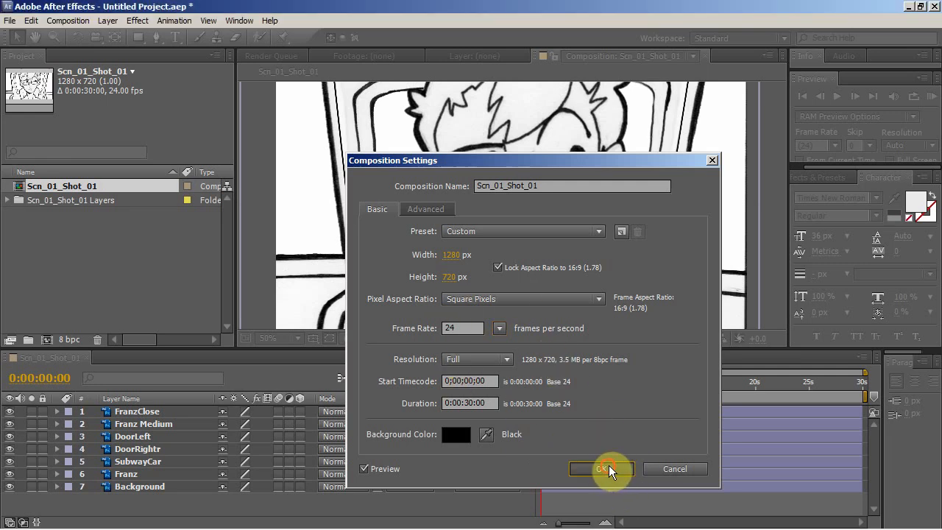
pyautogui.click(601, 467)
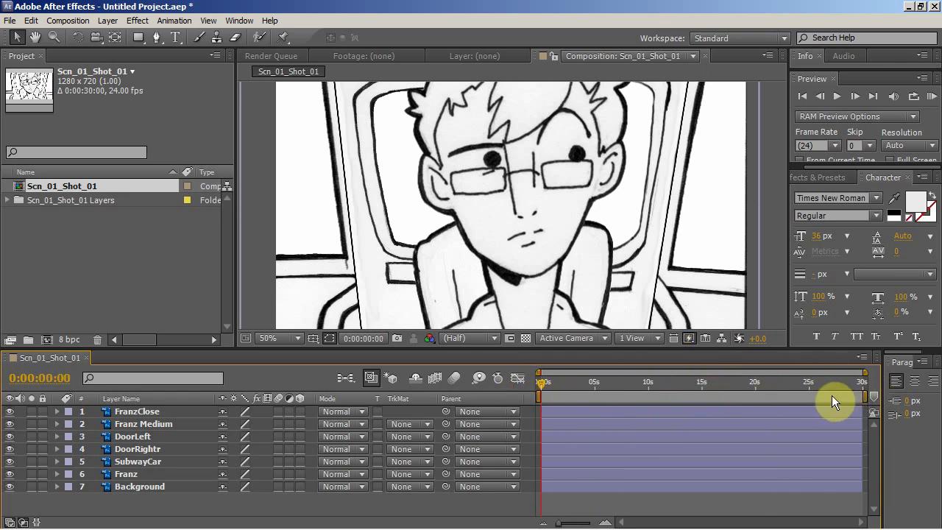
pyautogui.moveTo(300, 484)
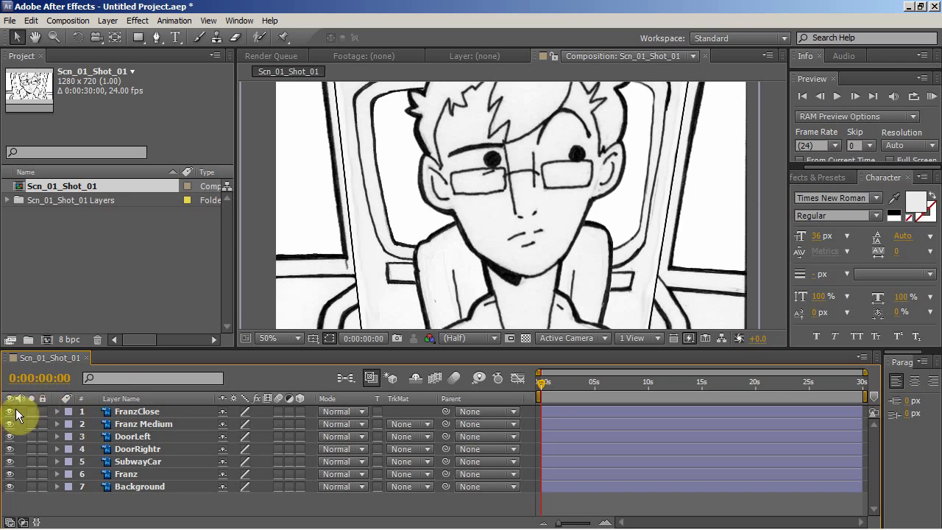
pyautogui.click(10, 412)
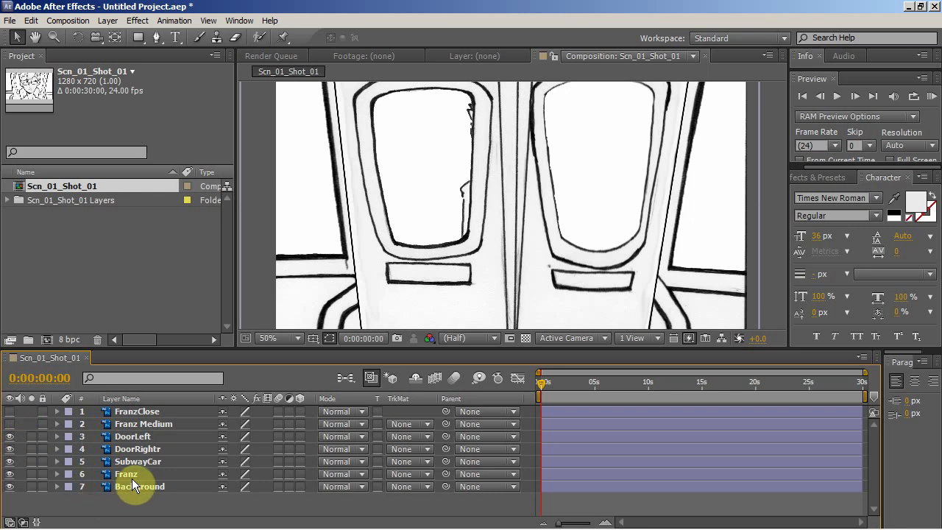
pyautogui.moveTo(130, 488)
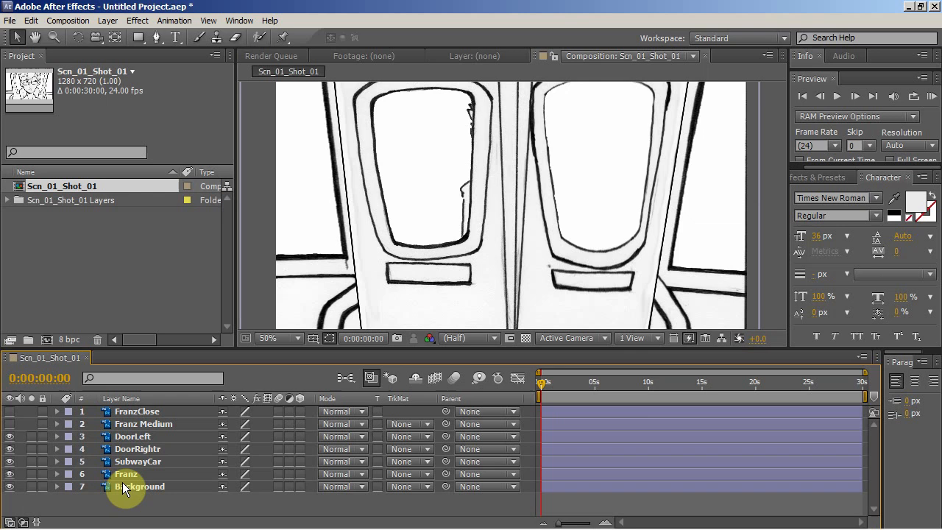
pyautogui.click(125, 473)
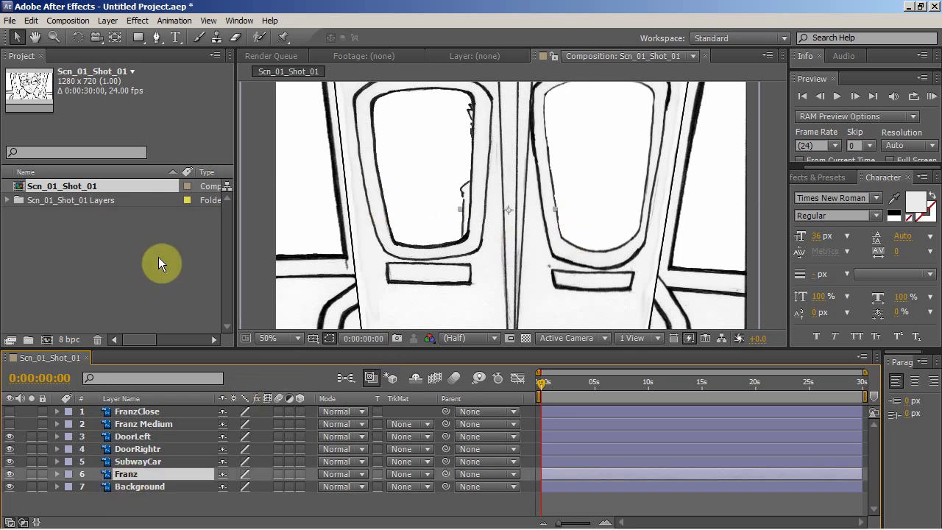
pyautogui.moveTo(497, 238)
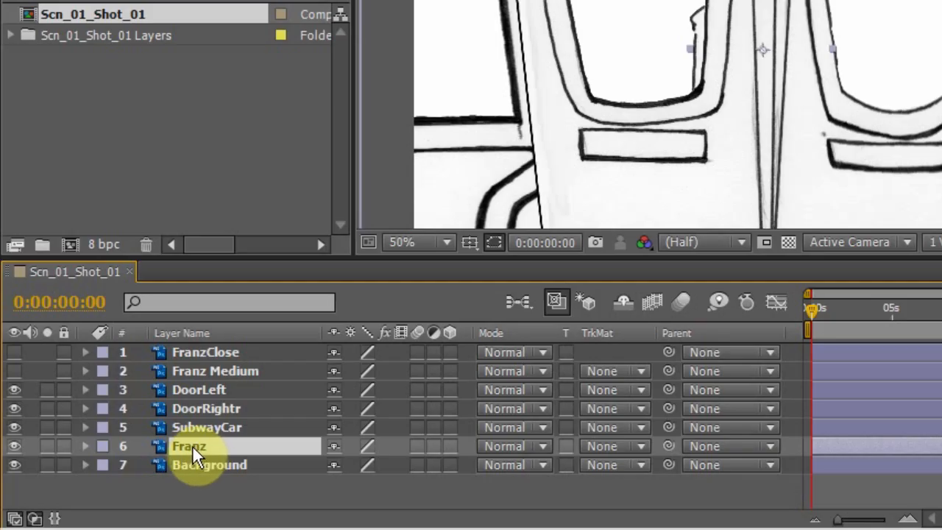
# Step: Keyframe Franz's Position from -135 to 629 and apply Easy Ease In on the end keyframe
pyautogui.click(86, 444)
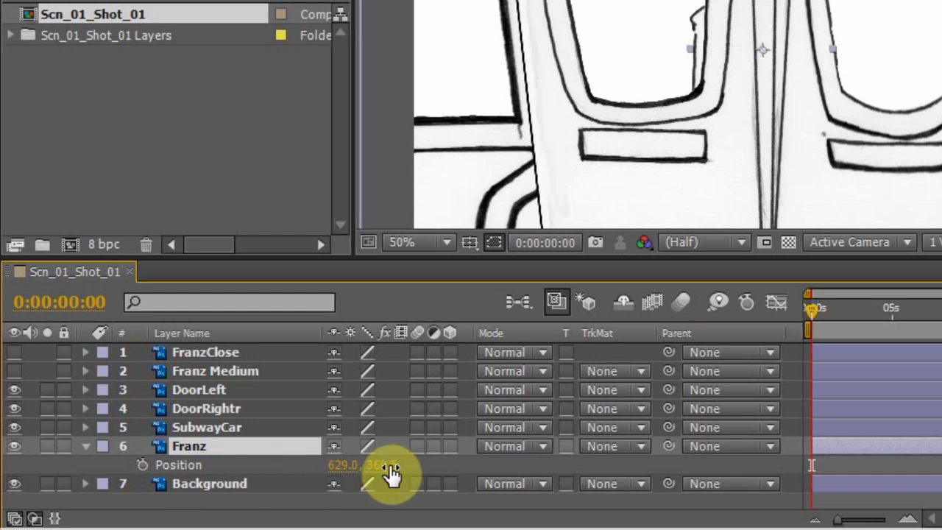
pyautogui.moveTo(140, 475)
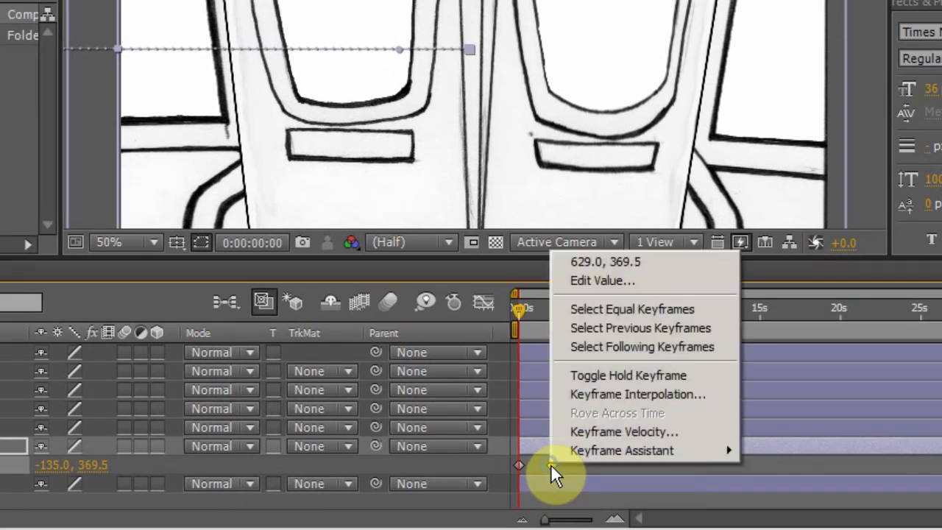
pyautogui.moveTo(621, 450)
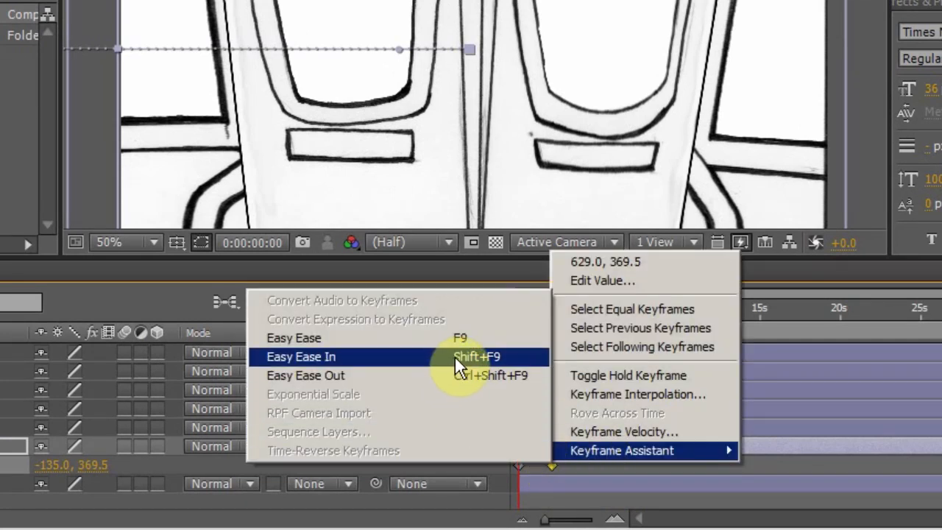
pyautogui.click(300, 358)
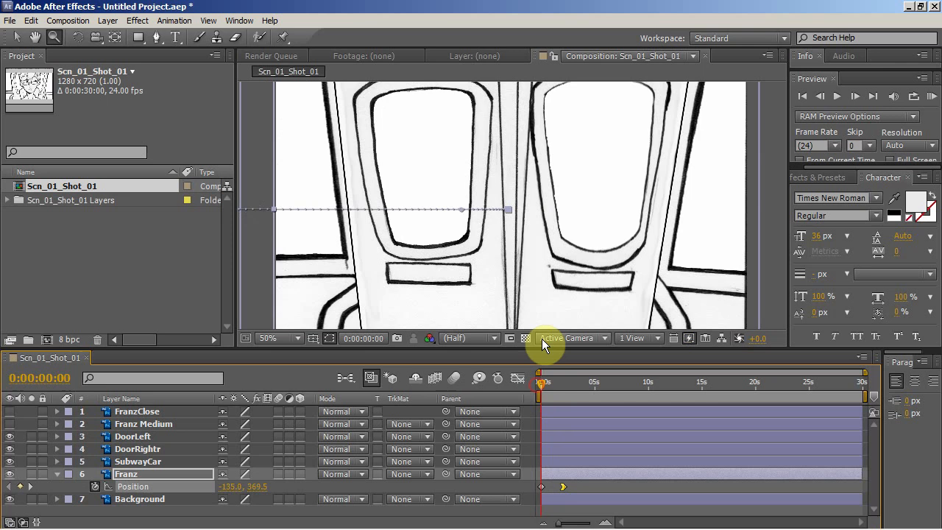
pyautogui.moveTo(547, 338)
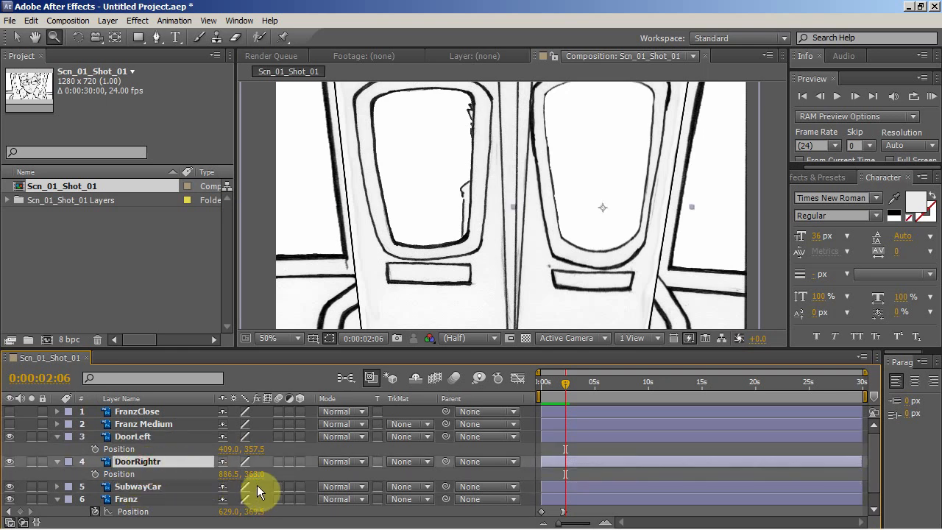
pyautogui.moveTo(96, 479)
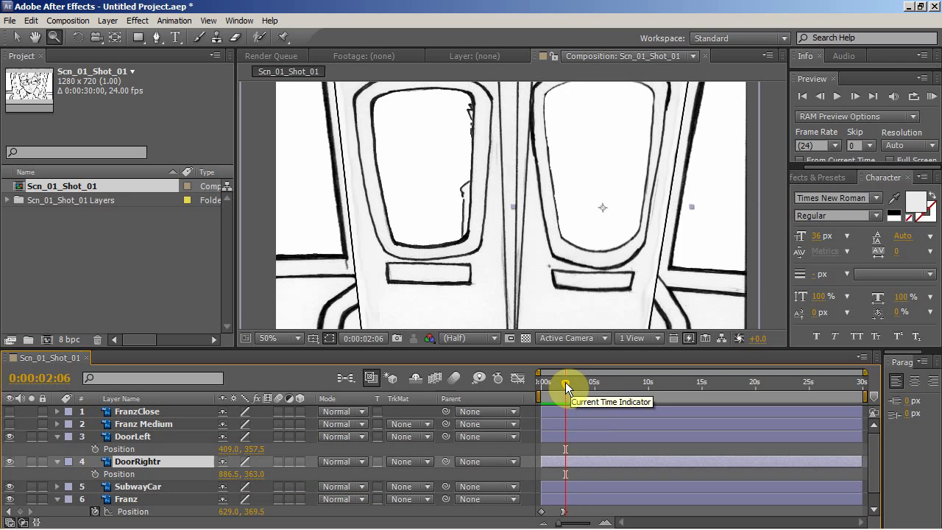
pyautogui.moveTo(97, 480)
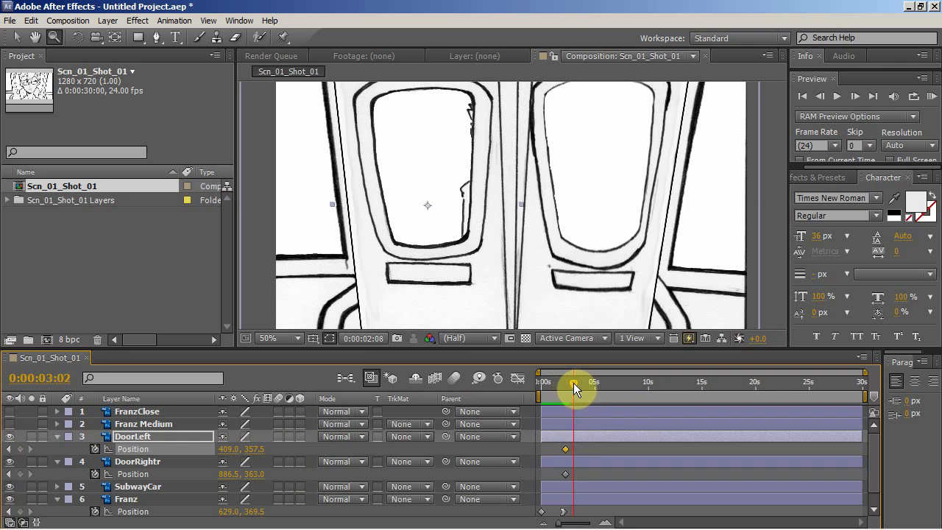
# Step: At 3:20, keyframe DoorLeft sliding left and DoorRightr sliding right to open
pyautogui.moveTo(574, 381); pyautogui.dragTo(583, 381)
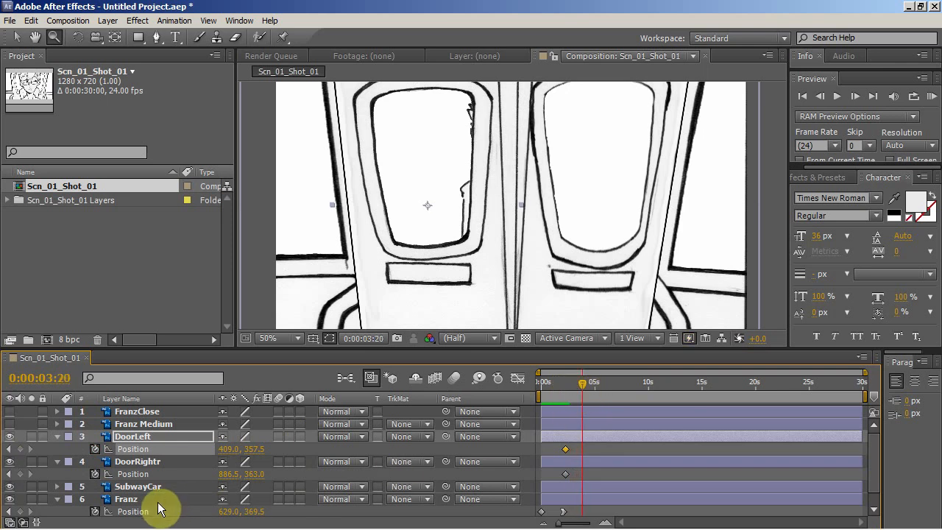
pyautogui.click(132, 448)
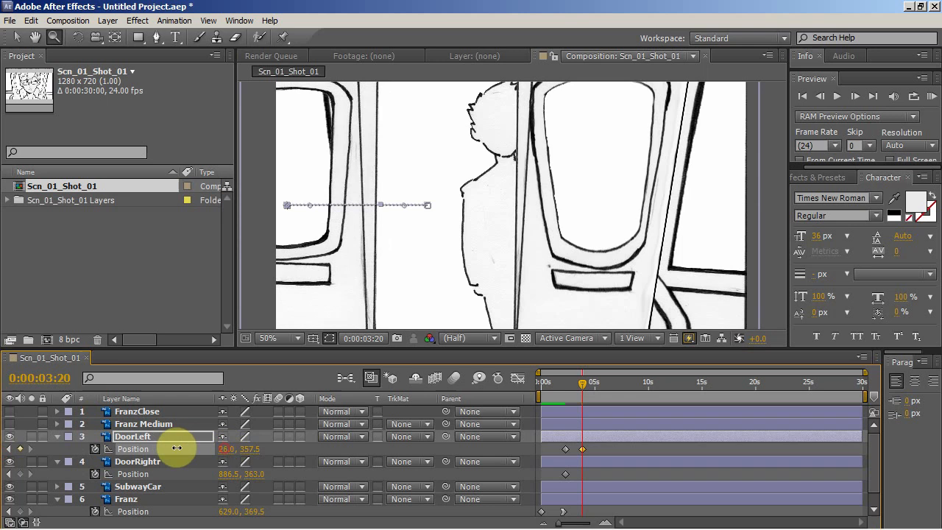
pyautogui.moveTo(177, 449); pyautogui.dragTo(110, 449)
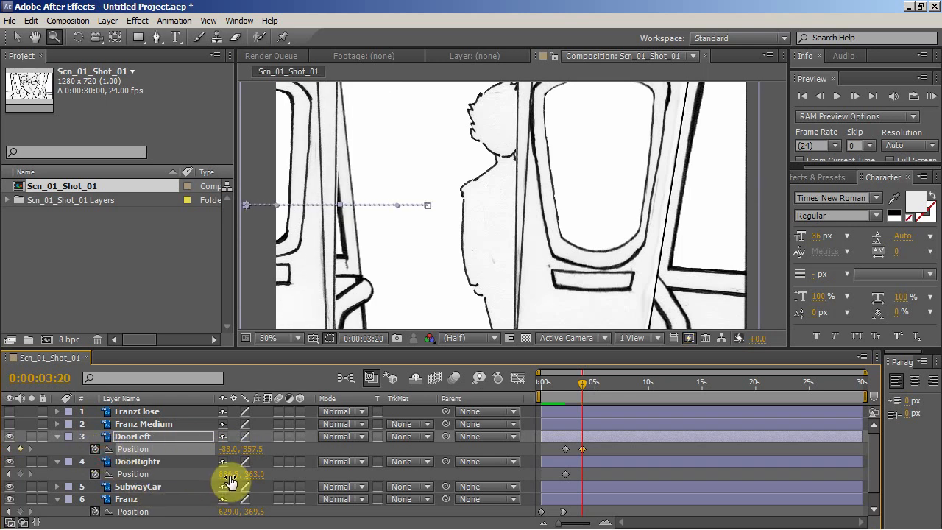
pyautogui.moveTo(232, 482); pyautogui.dragTo(512, 465)
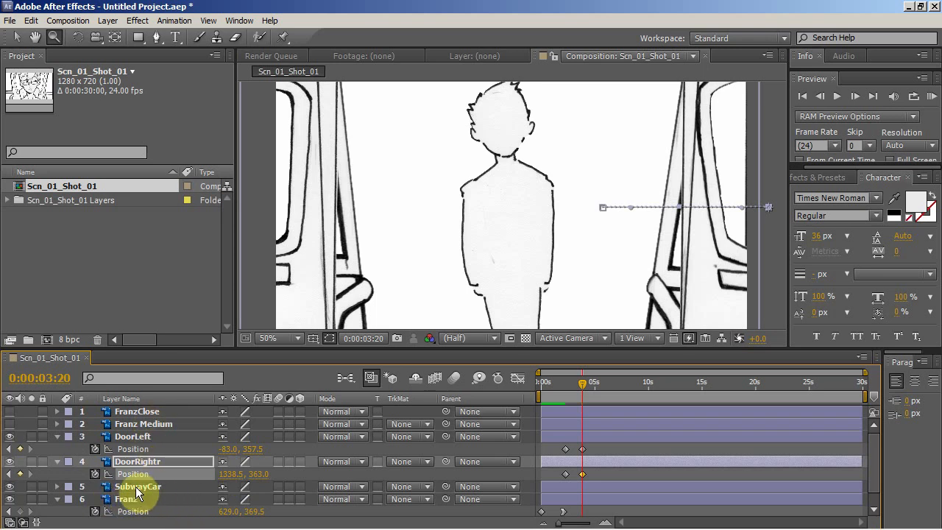
# Step: Move SubwayCar above both door layers and scrub to check doors slide behind the frame
pyautogui.click(138, 486)
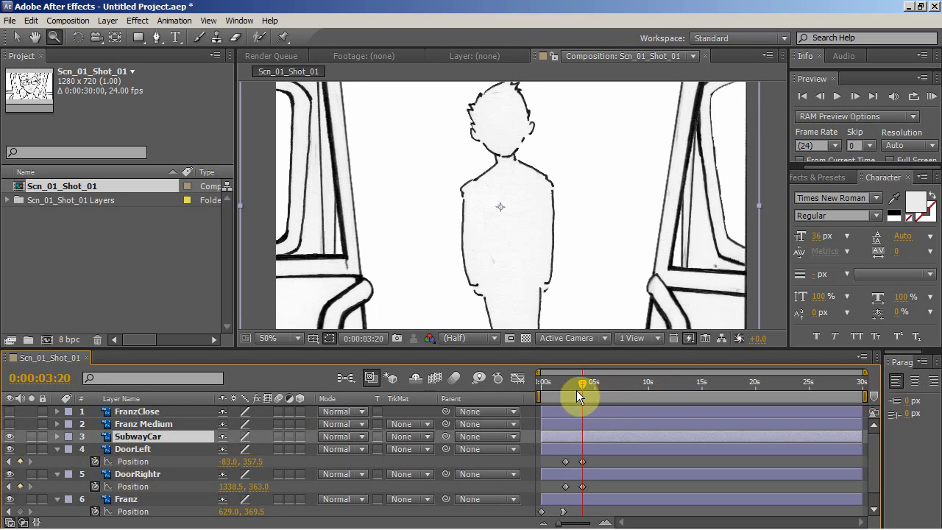
pyautogui.moveTo(581, 391); pyautogui.dragTo(556, 391)
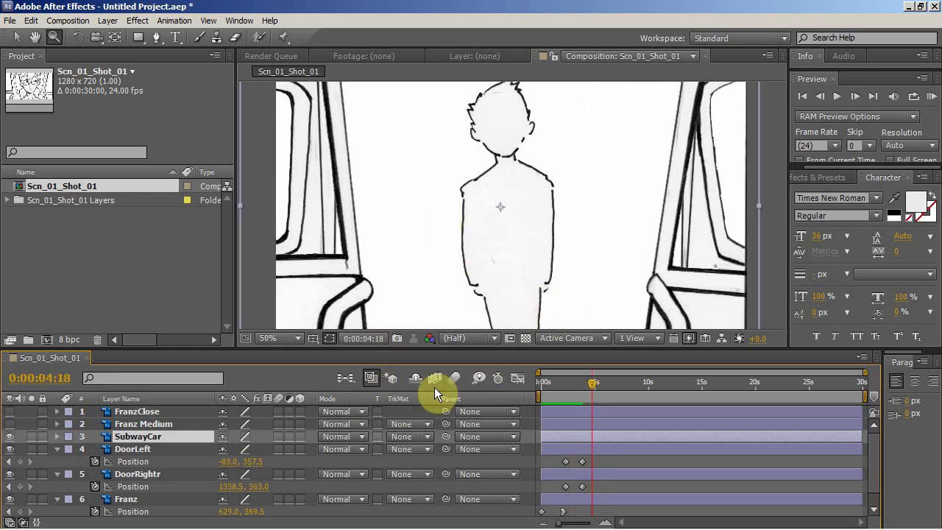
pyautogui.moveTo(592, 394); pyautogui.dragTo(538, 395)
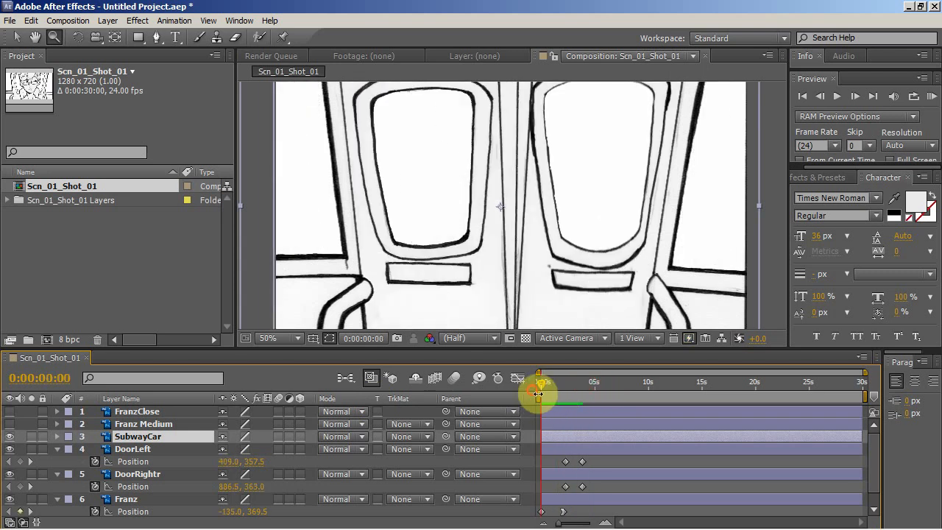
pyautogui.moveTo(542, 396); pyautogui.dragTo(557, 412)
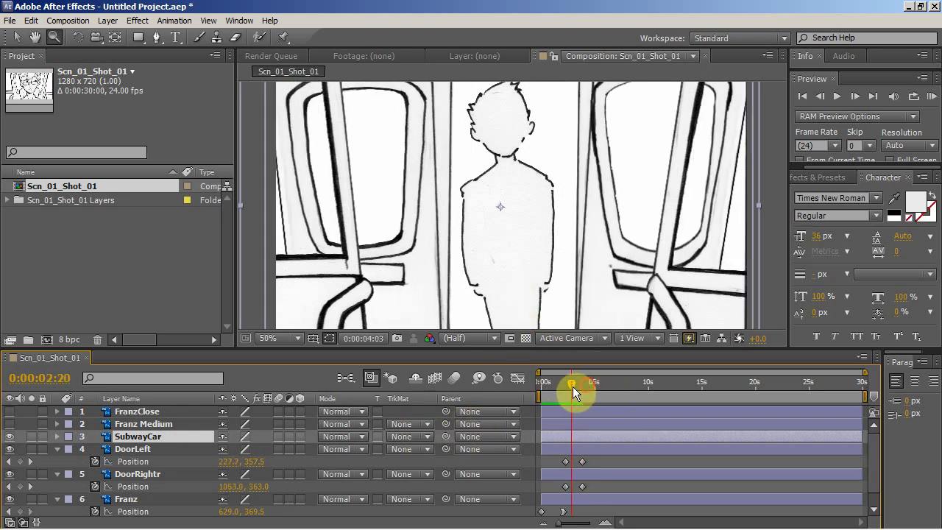
pyautogui.moveTo(571, 386); pyautogui.dragTo(580, 385)
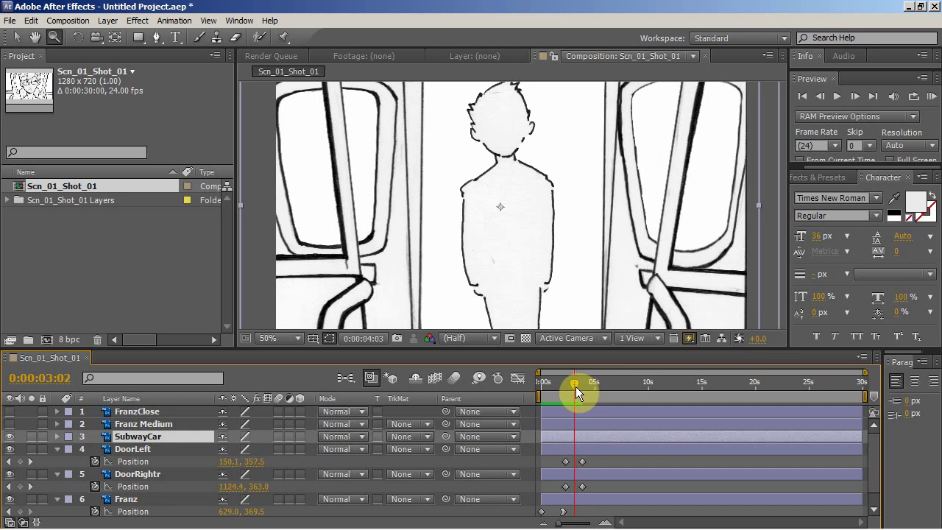
pyautogui.moveTo(574, 388); pyautogui.dragTo(570, 389)
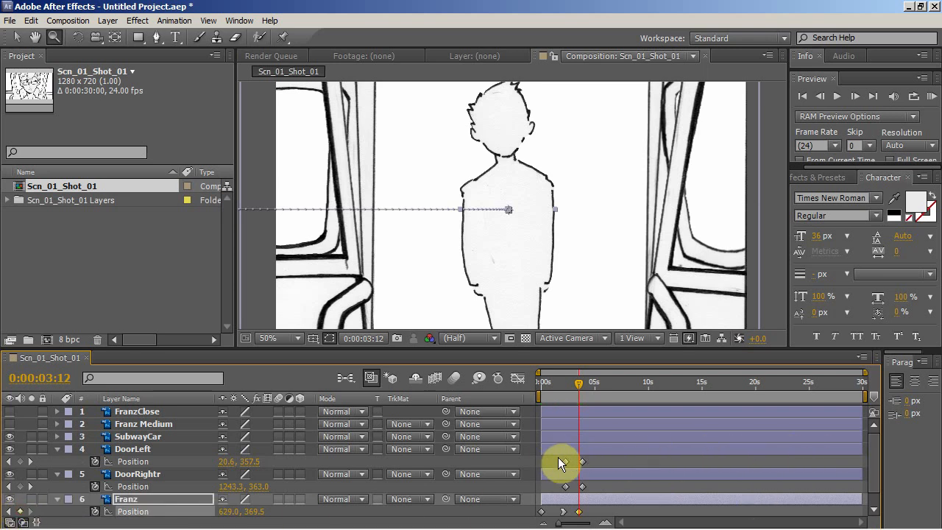
pyautogui.moveTo(562, 462); pyautogui.dragTo(589, 389)
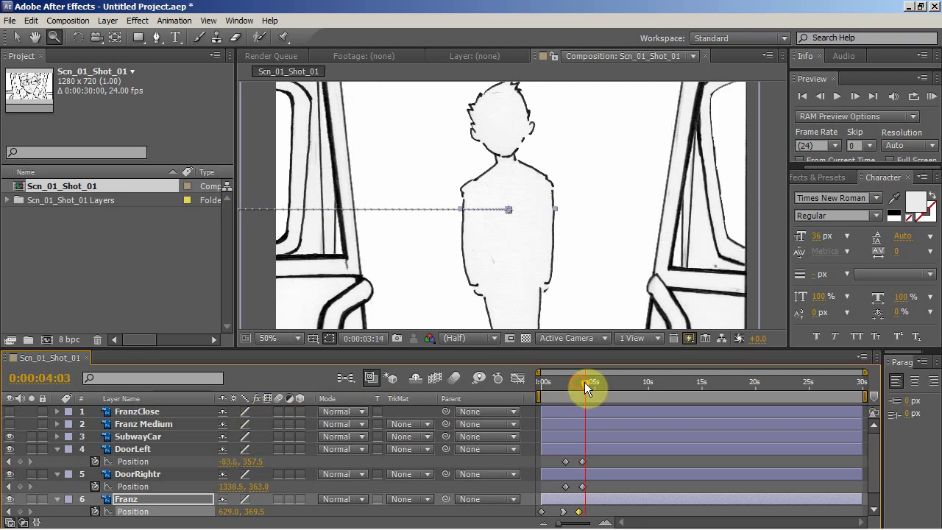
pyautogui.moveTo(586, 386); pyautogui.dragTo(594, 386)
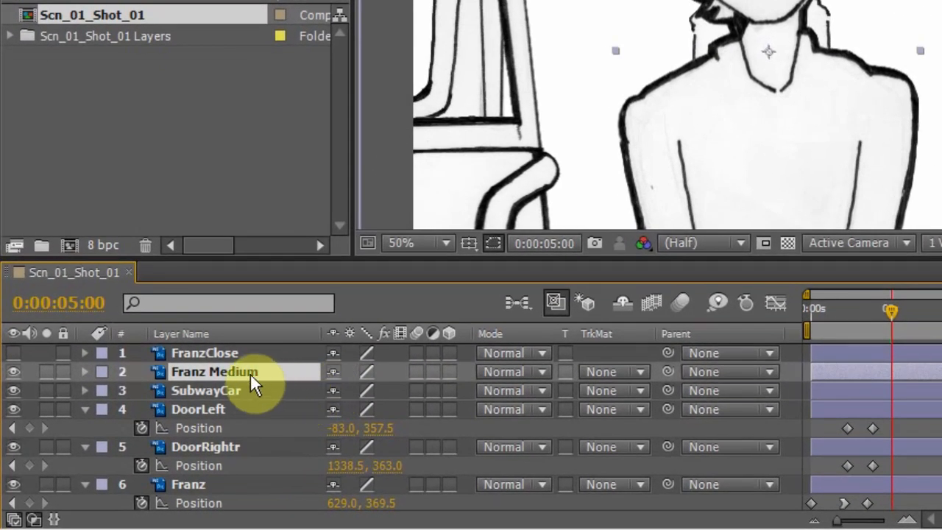
# Step: Lower Franz Medium's Opacity to about 50%
pyautogui.click(88, 371)
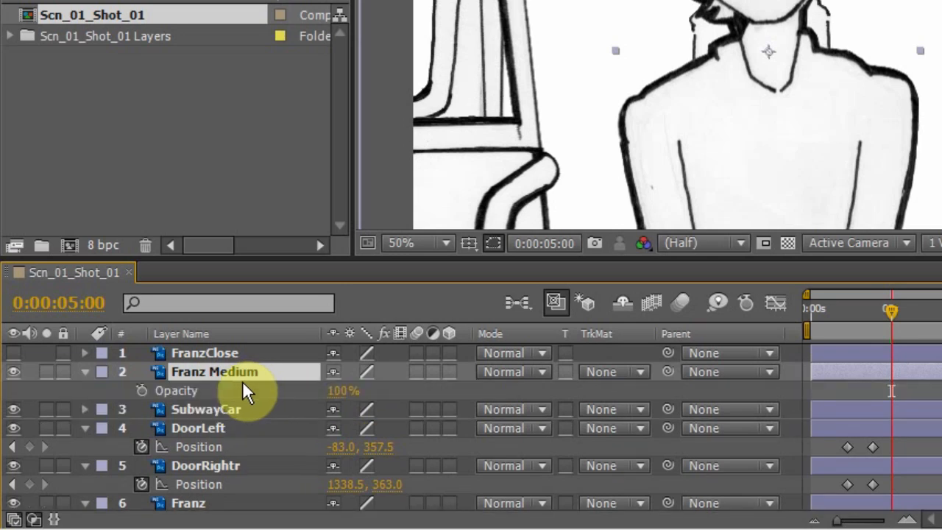
pyautogui.moveTo(246, 411)
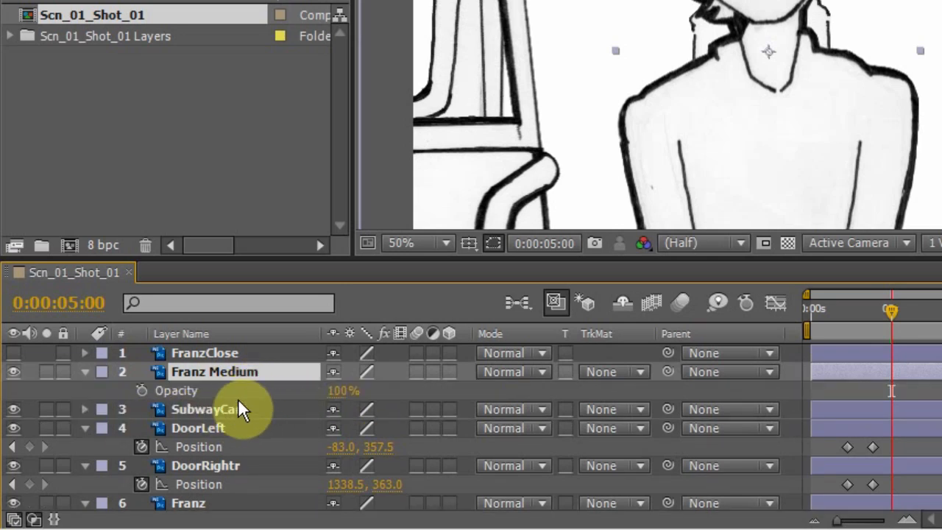
pyautogui.moveTo(300, 400)
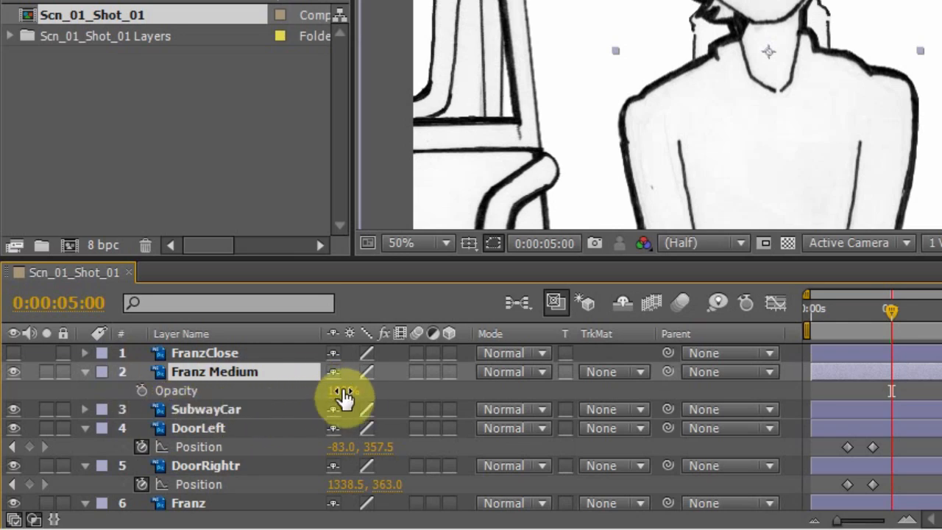
pyautogui.moveTo(346, 391); pyautogui.dragTo(301, 391)
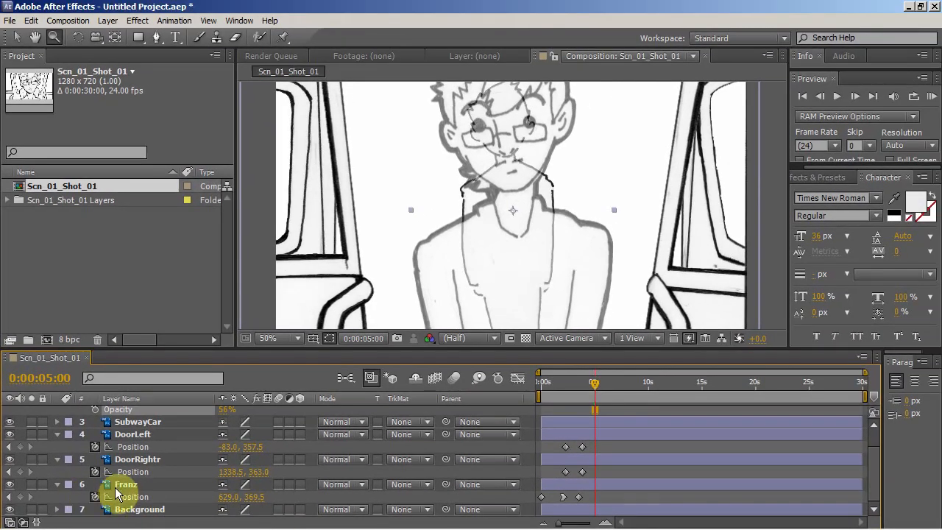
# Step: Keyframe Franz's Scale at 5:00, enlarged to match the Franz Medium drawing
pyautogui.click(127, 483)
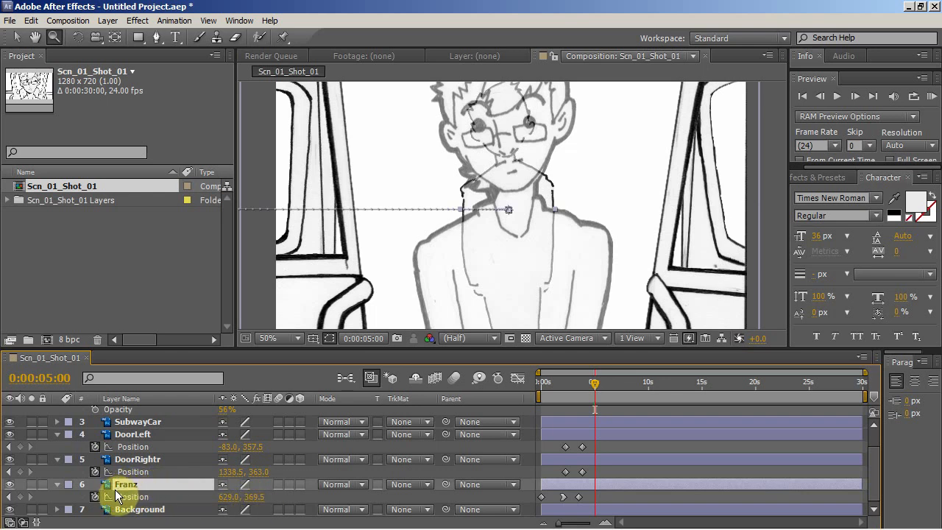
pyautogui.moveTo(117, 494)
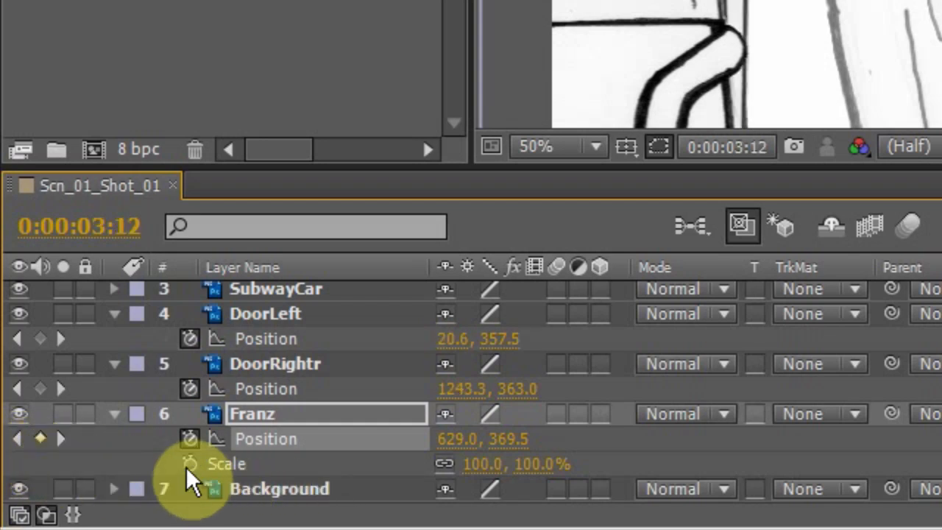
pyautogui.click(189, 463)
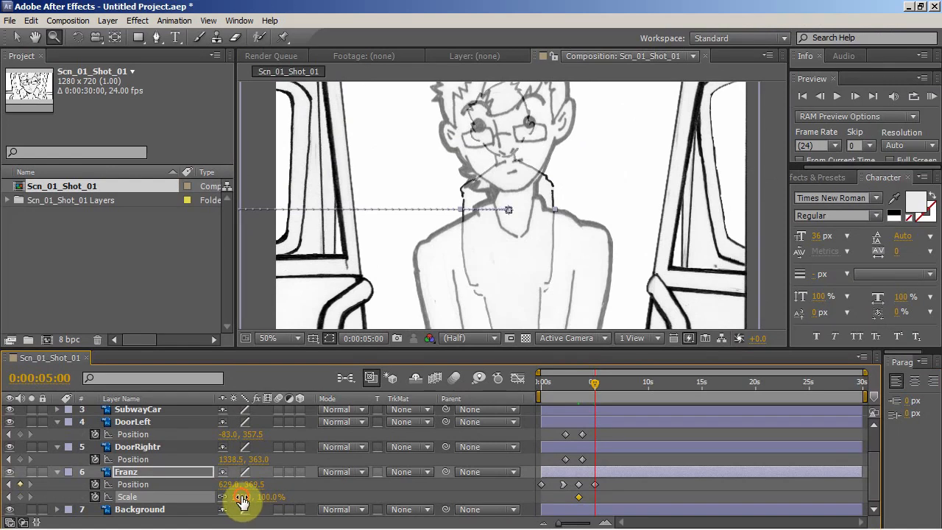
pyautogui.moveTo(243, 497); pyautogui.dragTo(306, 485)
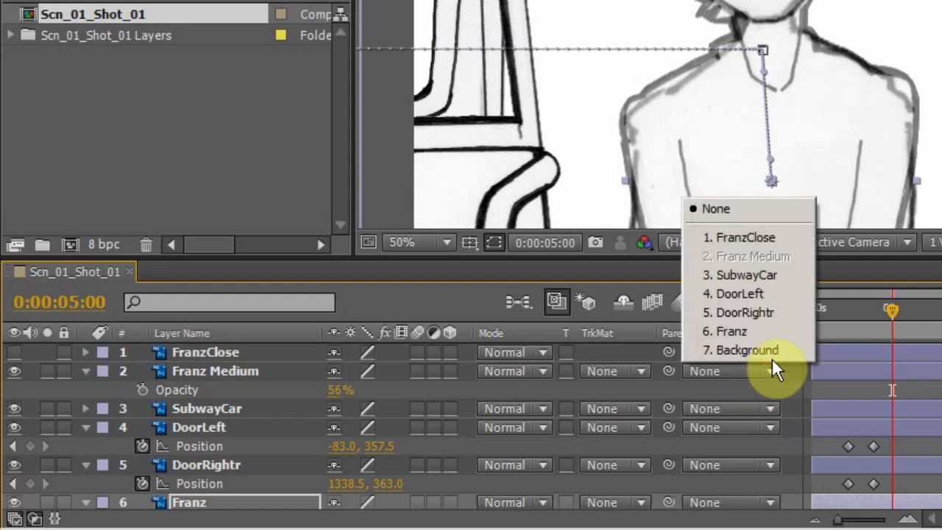
pyautogui.moveTo(731, 331)
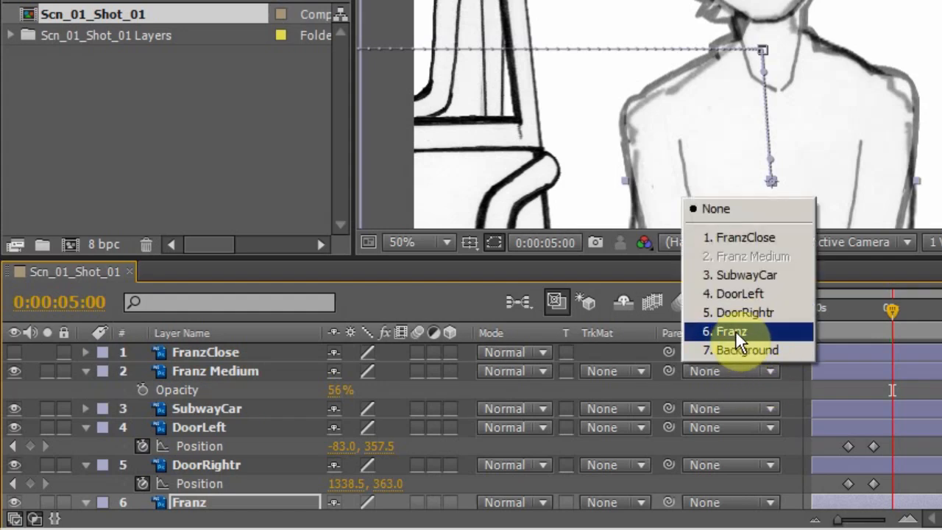
pyautogui.moveTo(736, 339)
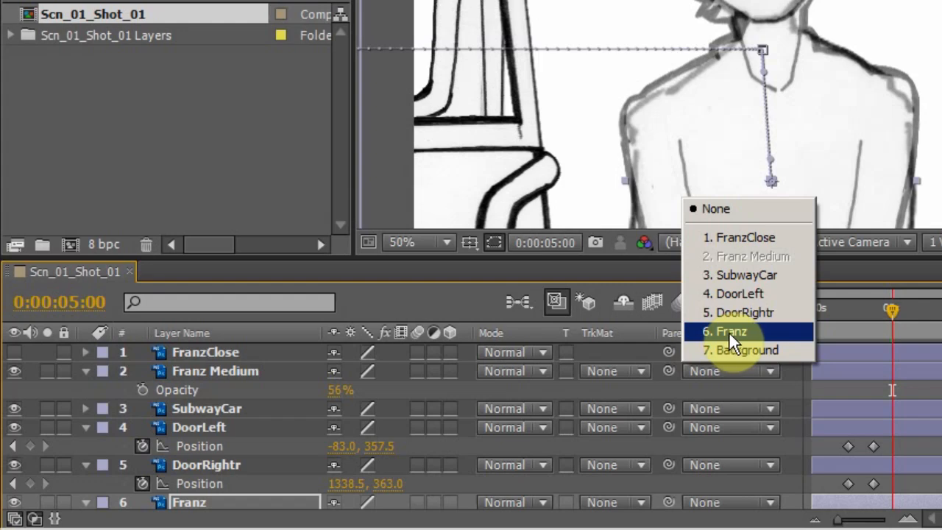
# Step: Parent Franz Medium to 6. Franz and scrub to check it follows him
pyautogui.click(722, 331)
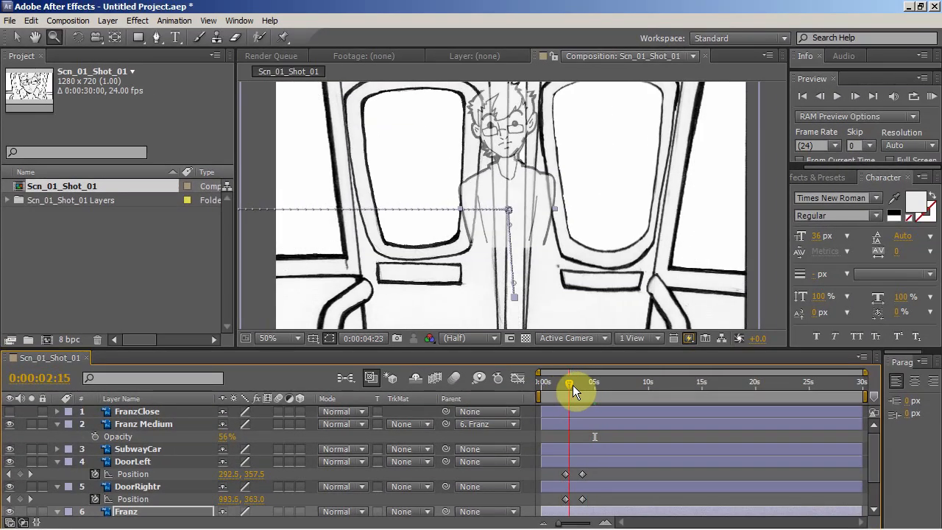
pyautogui.moveTo(570, 390); pyautogui.dragTo(590, 390)
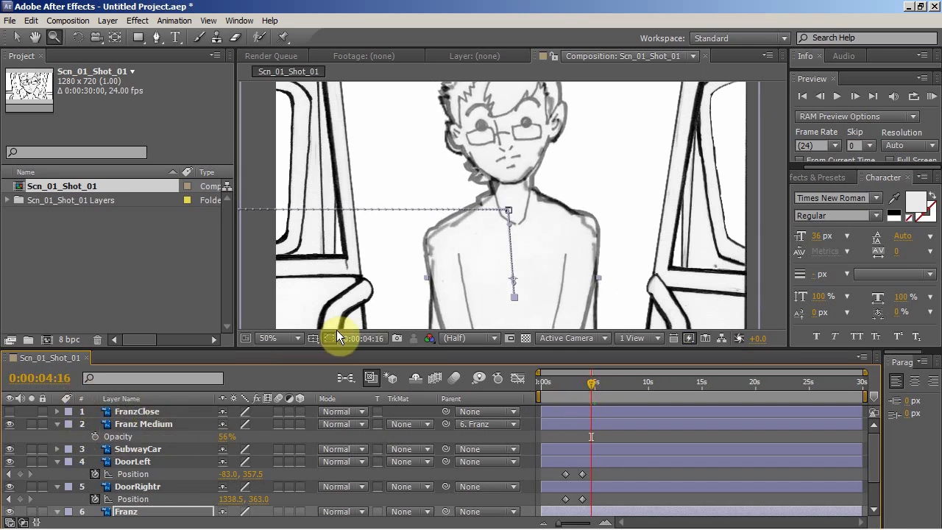
# Step: Set the Composition panel magnification to Fit up to 100%
pyautogui.click(276, 337)
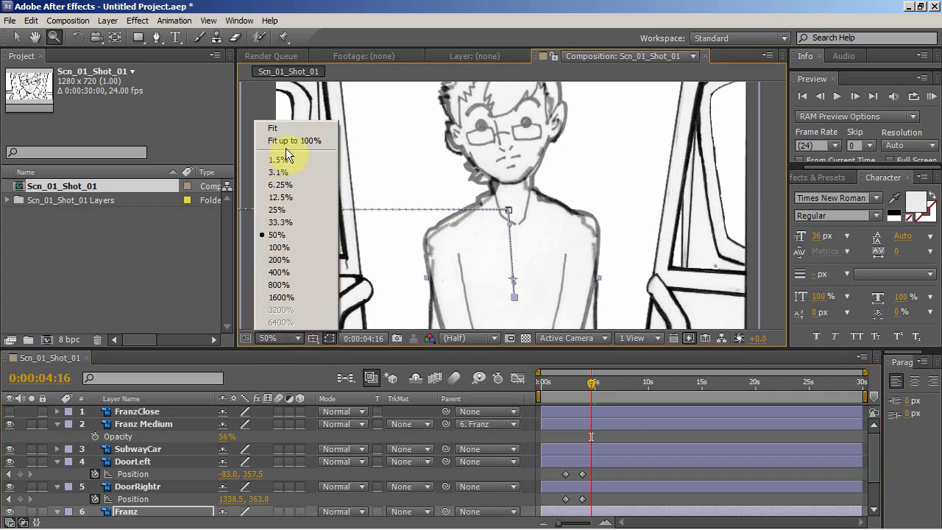
pyautogui.click(272, 126)
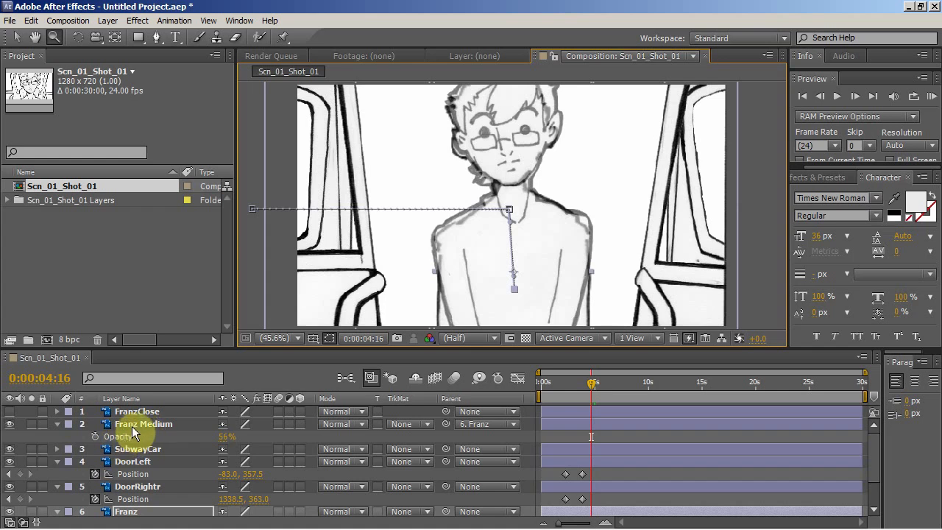
pyautogui.moveTo(109, 437)
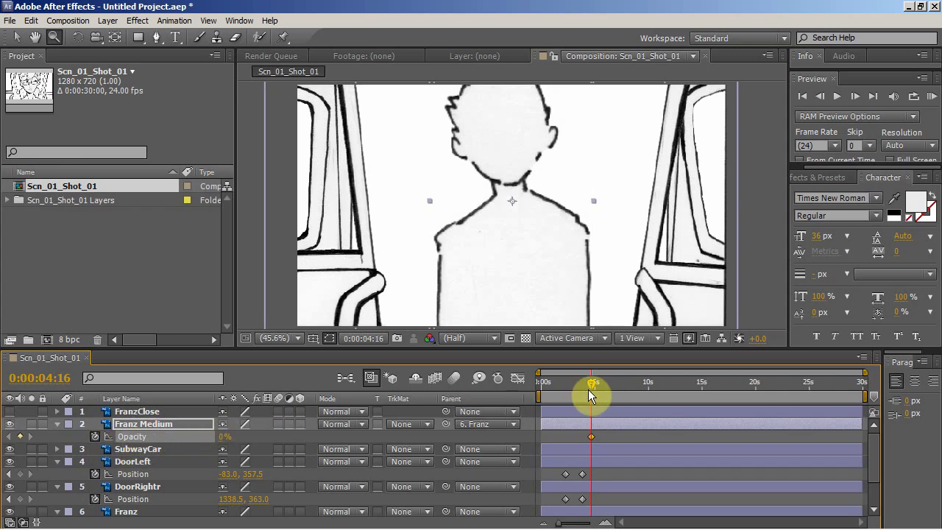
# Step: Keyframe Franz Medium's Opacity at 0% at 0:00:04:16, then raise it at a later time
pyautogui.moveTo(591, 382); pyautogui.dragTo(600, 383)
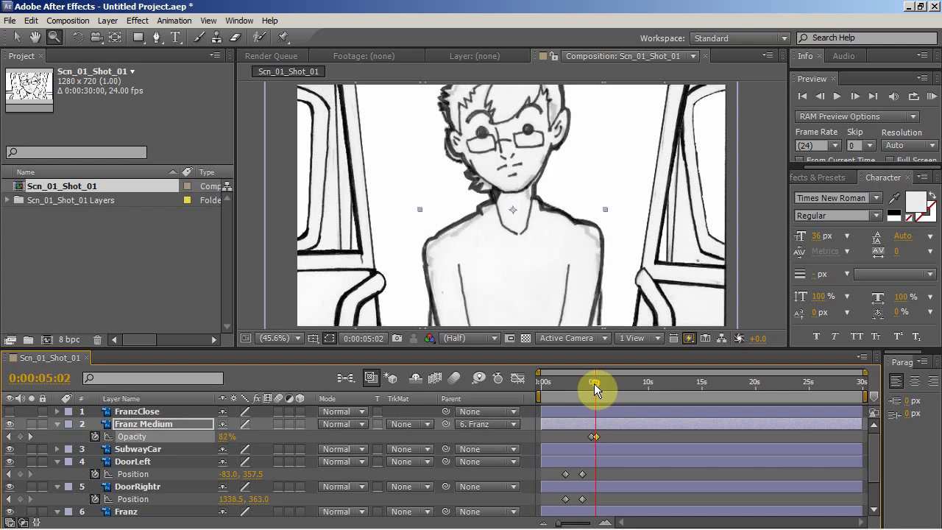
pyautogui.scroll(-3)
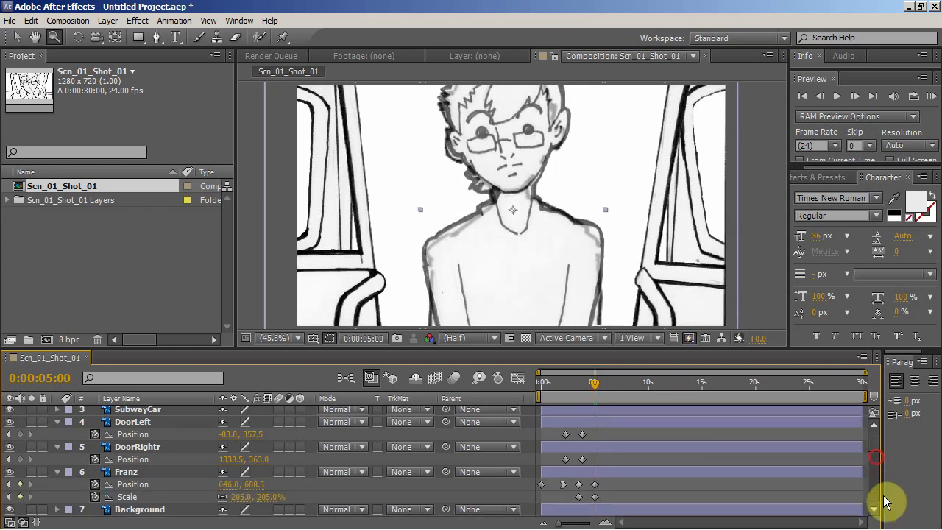
pyautogui.click(127, 470)
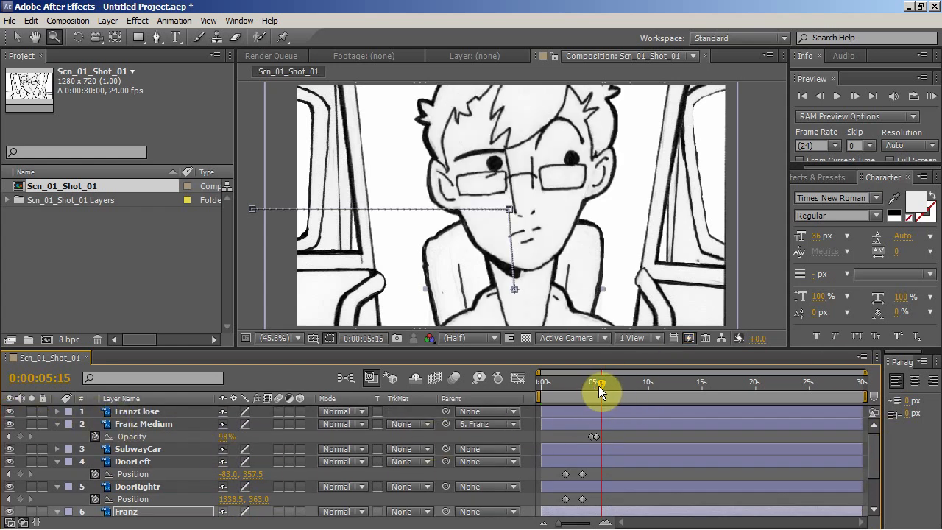
# Step: Scrub the timeline to preview the medium dissolve, landing near 0:00:06:14 for FranzClose's fade
pyautogui.moveTo(602, 381); pyautogui.dragTo(595, 381)
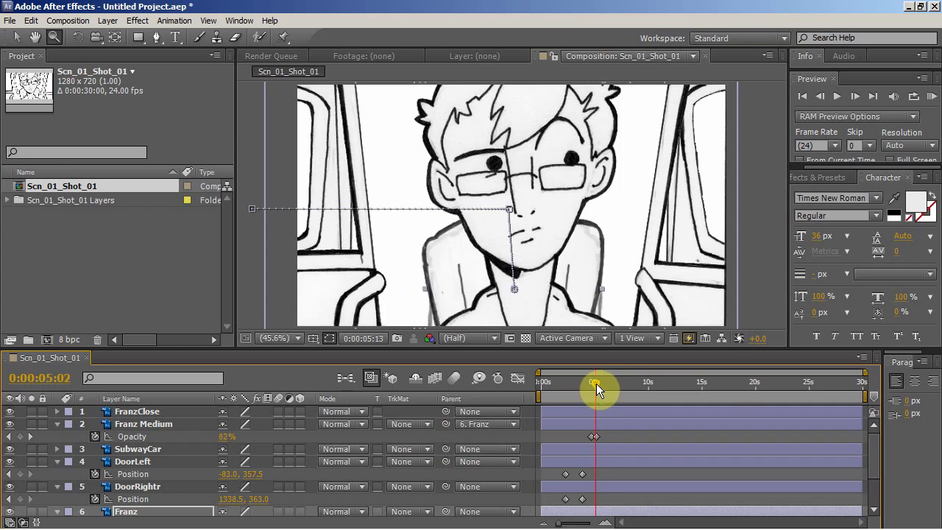
pyautogui.moveTo(594, 381); pyautogui.dragTo(604, 381)
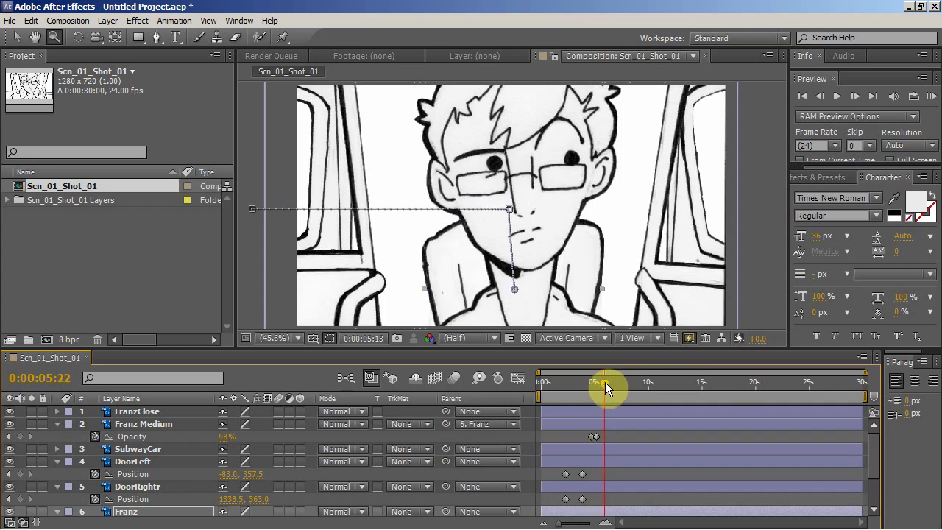
pyautogui.moveTo(606, 383); pyautogui.dragTo(598, 382)
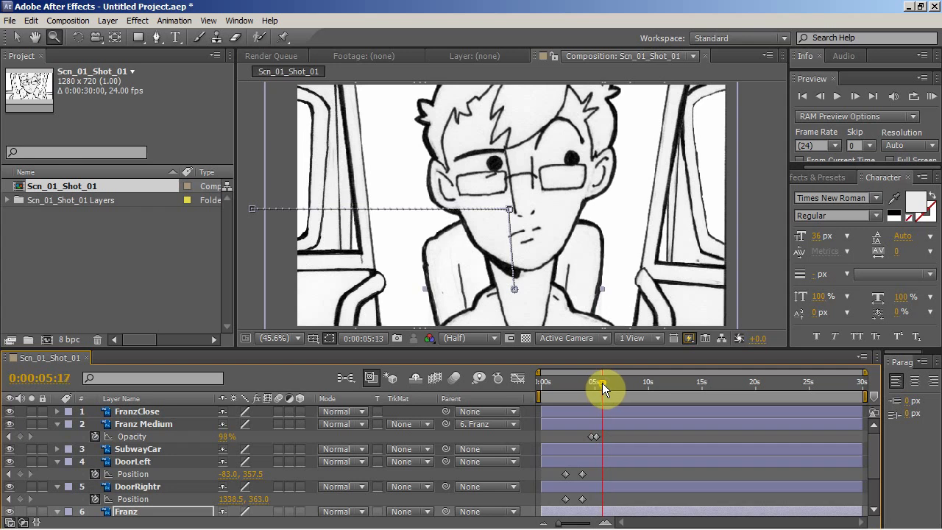
pyautogui.moveTo(602, 388); pyautogui.dragTo(615, 388)
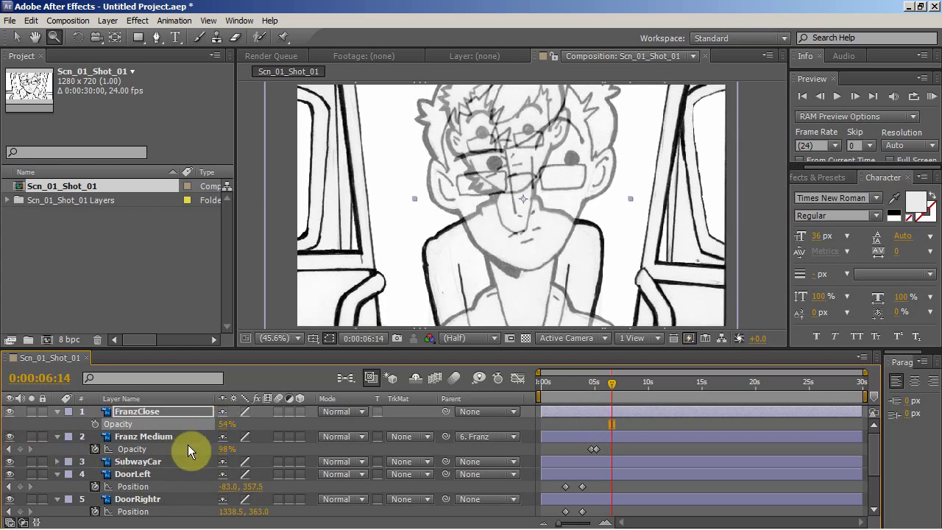
pyautogui.moveTo(610, 381); pyautogui.dragTo(595, 381)
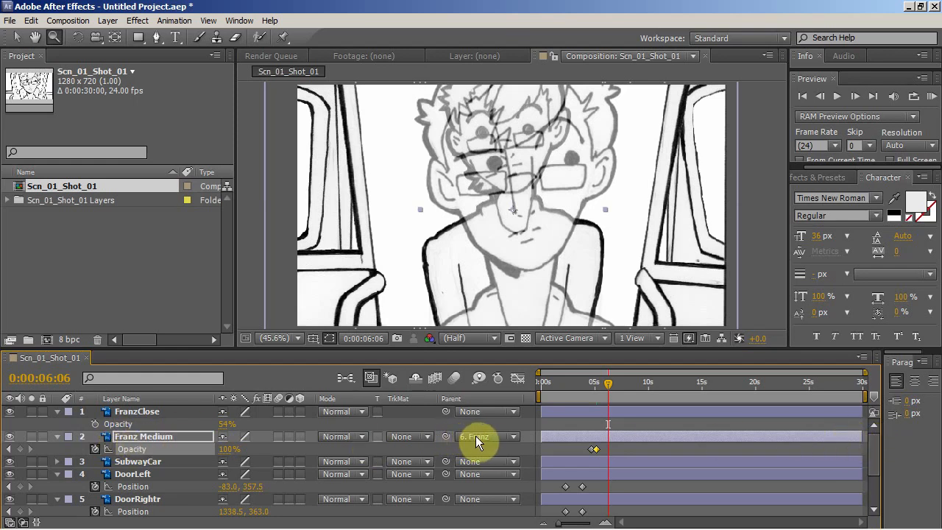
# Step: Parent FranzClose to 6. Franz and scrub Franz's Scale upward so the drawings line up
pyautogui.scroll(-3)
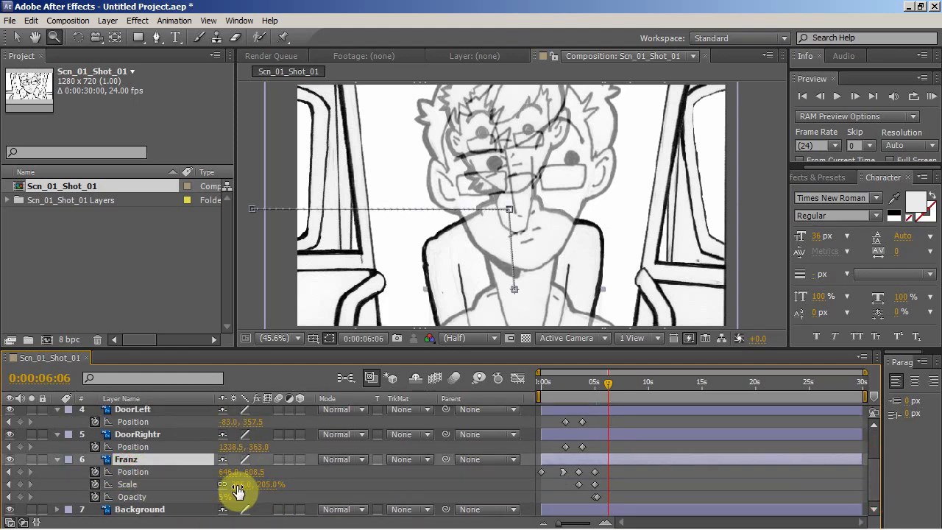
pyautogui.moveTo(239, 484); pyautogui.dragTo(282, 484)
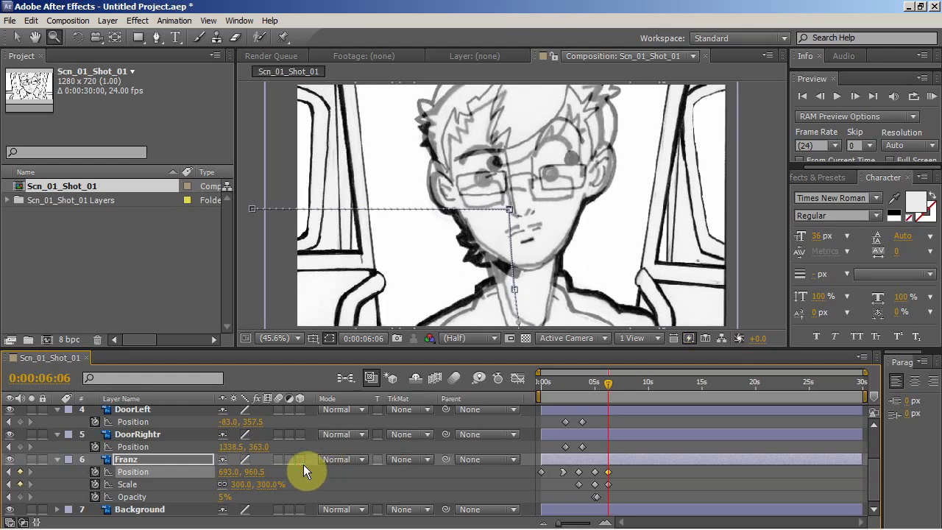
pyautogui.moveTo(488, 463)
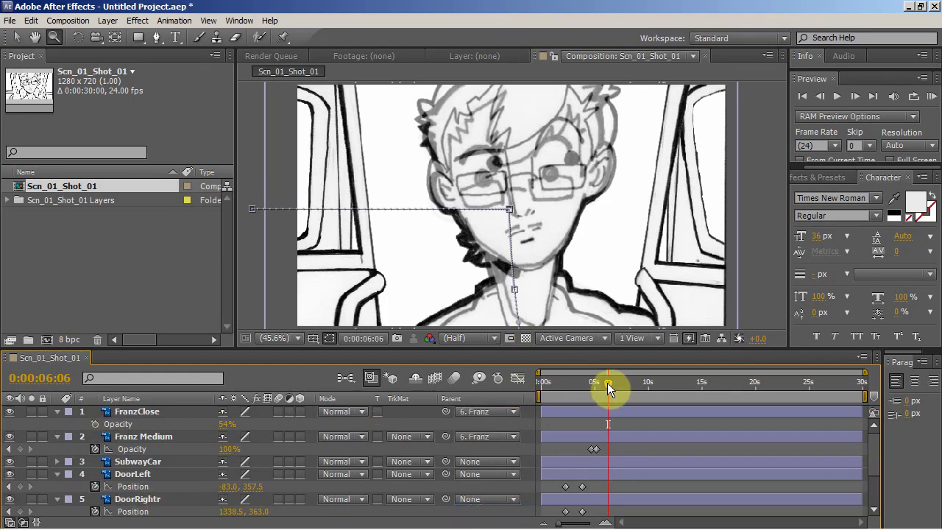
pyautogui.moveTo(609, 381); pyautogui.dragTo(603, 381)
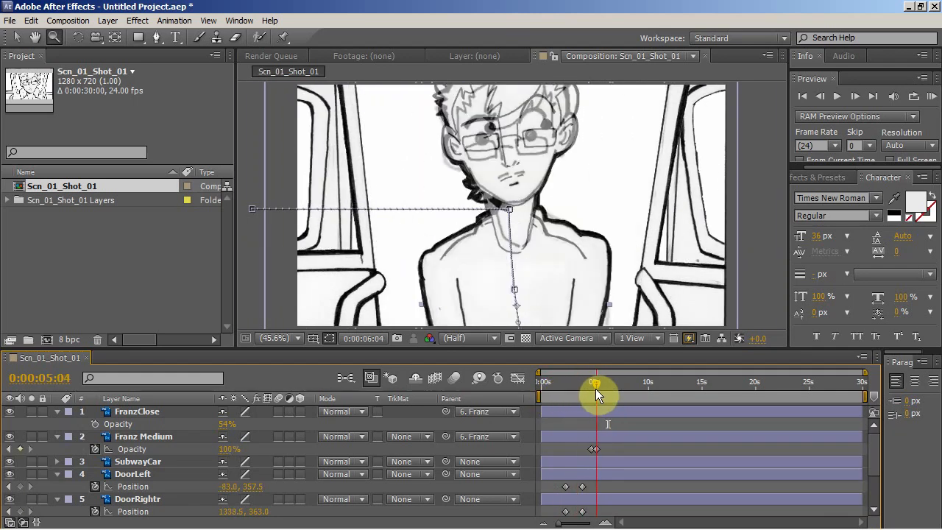
pyautogui.moveTo(594, 381); pyautogui.dragTo(601, 381)
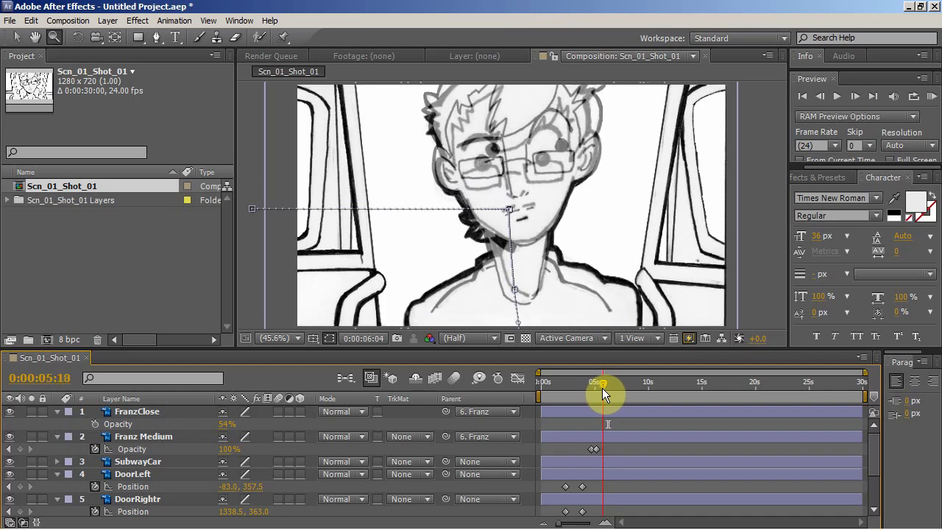
pyautogui.moveTo(603, 385); pyautogui.dragTo(594, 385)
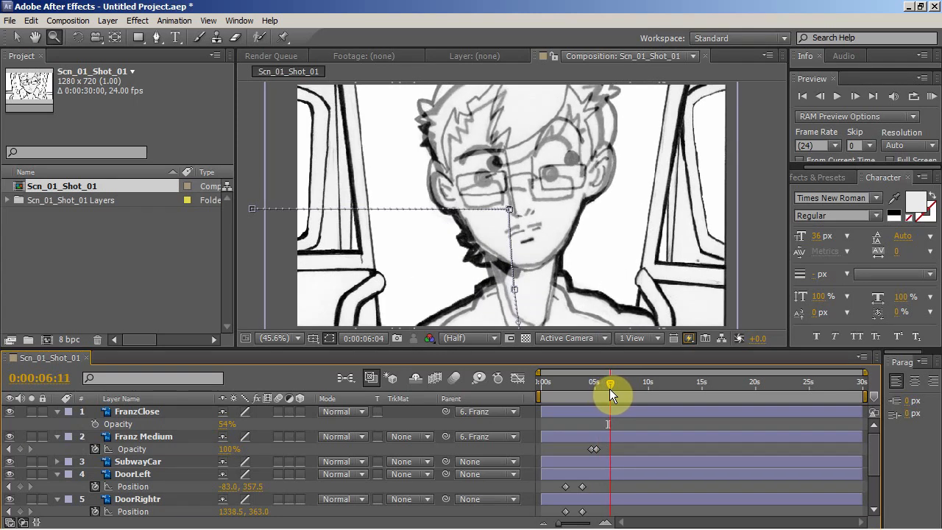
pyautogui.moveTo(611, 383); pyautogui.dragTo(603, 383)
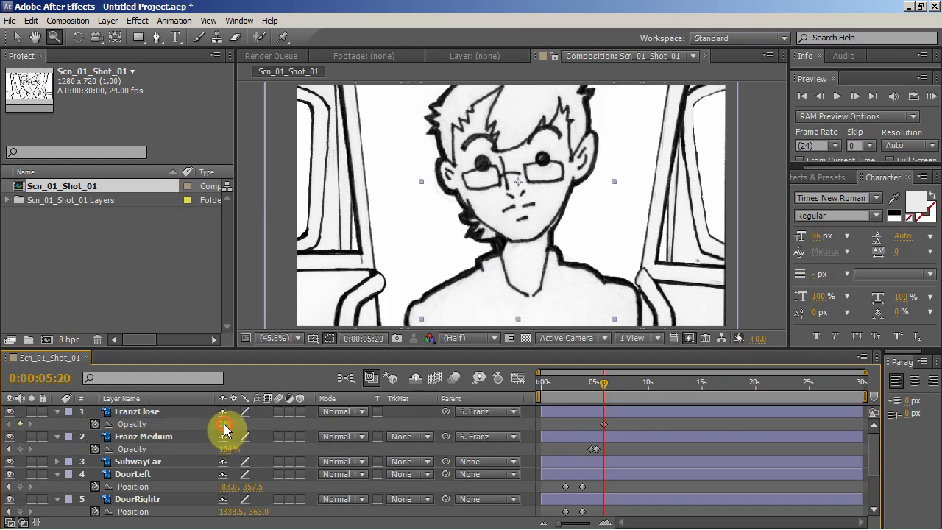
# Step: Keyframe FranzClose's Opacity at 0% near 0:00:05:20 and check it slightly later
pyautogui.click(137, 410)
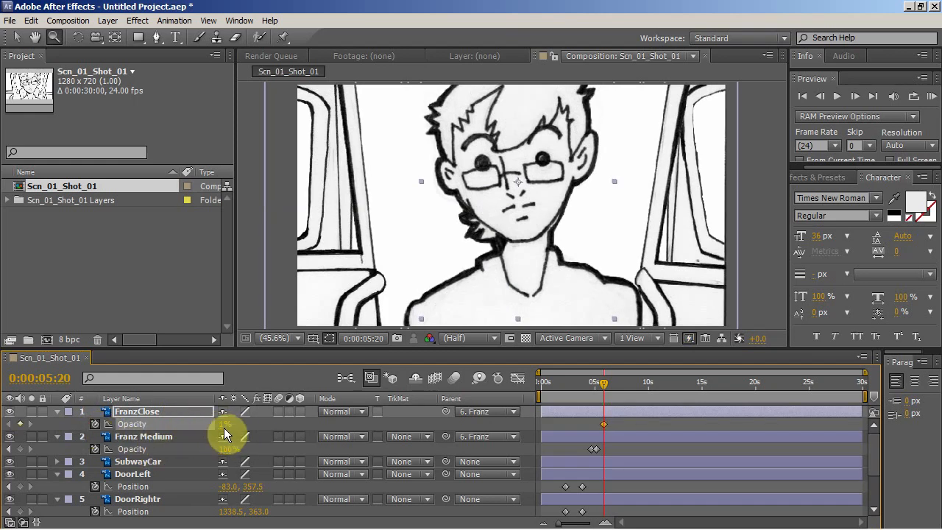
pyautogui.moveTo(603, 383); pyautogui.dragTo(603, 383)
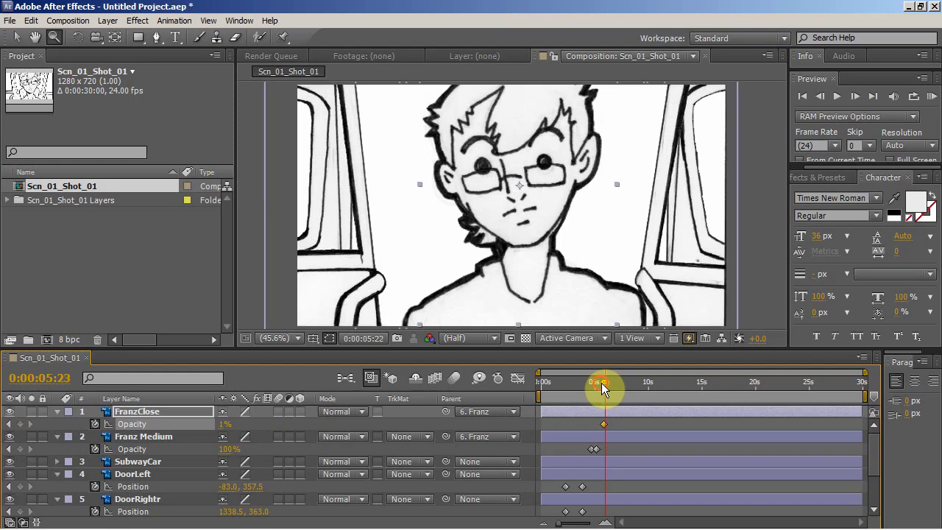
pyautogui.moveTo(603, 381); pyautogui.dragTo(606, 381)
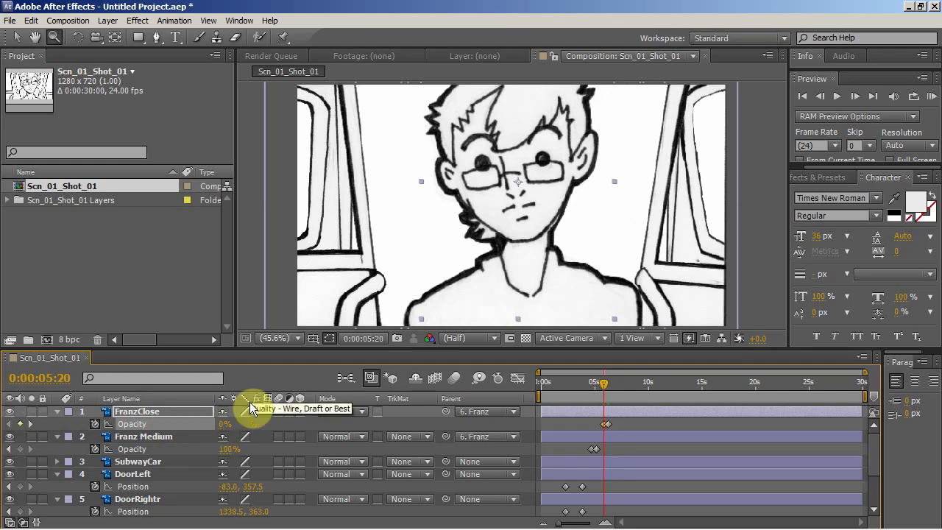
# Step: Bring FranzClose to 100% opacity near 0:00:06:09 and adjust the keyframe timing
pyautogui.moveTo(600, 381); pyautogui.dragTo(606, 381)
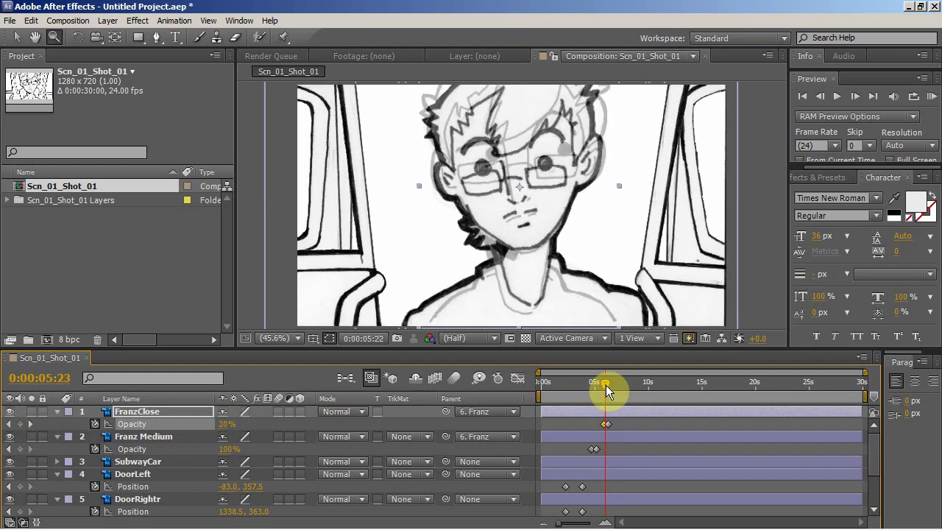
pyautogui.click(606, 382)
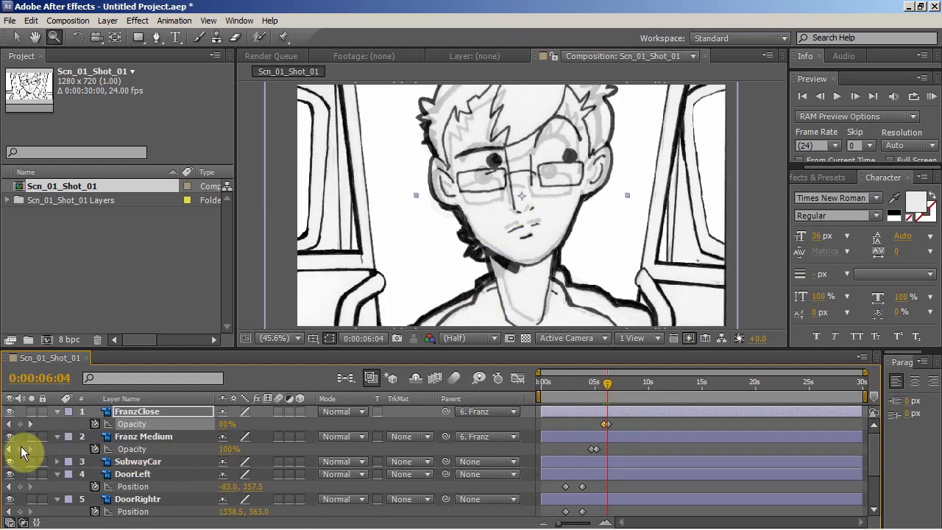
pyautogui.moveTo(606, 383); pyautogui.dragTo(609, 383)
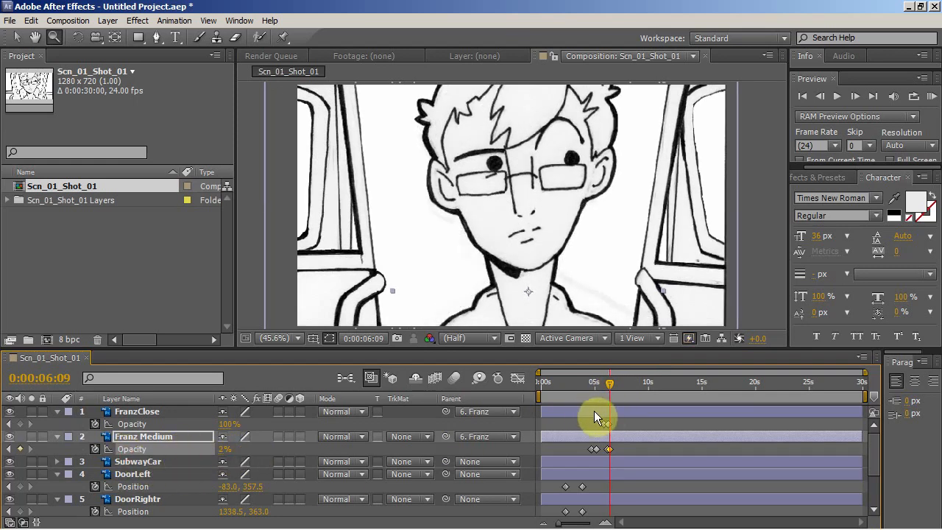
pyautogui.moveTo(571, 384)
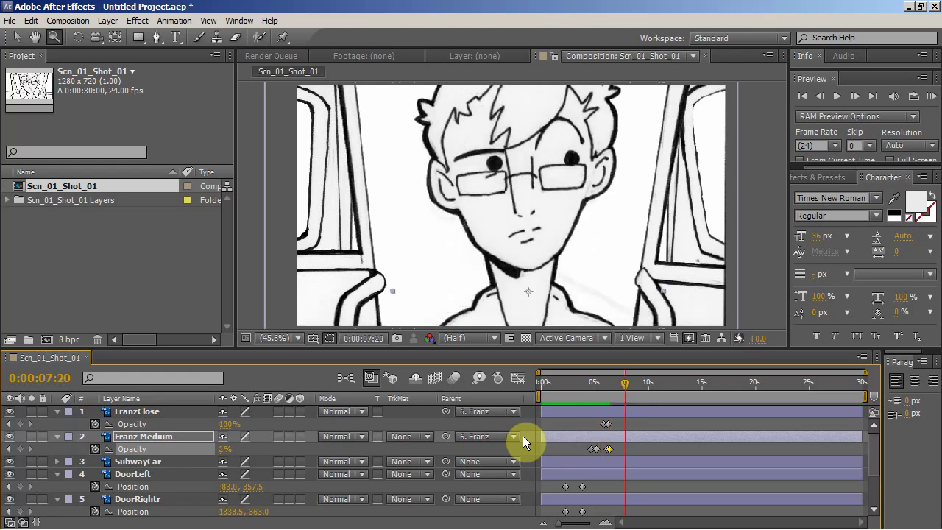
pyautogui.moveTo(750, 468)
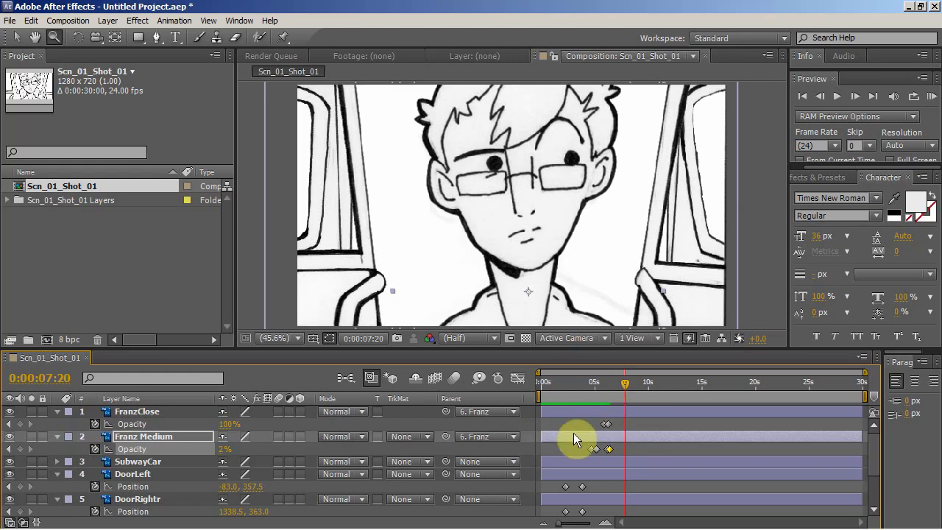
pyautogui.moveTo(624, 398)
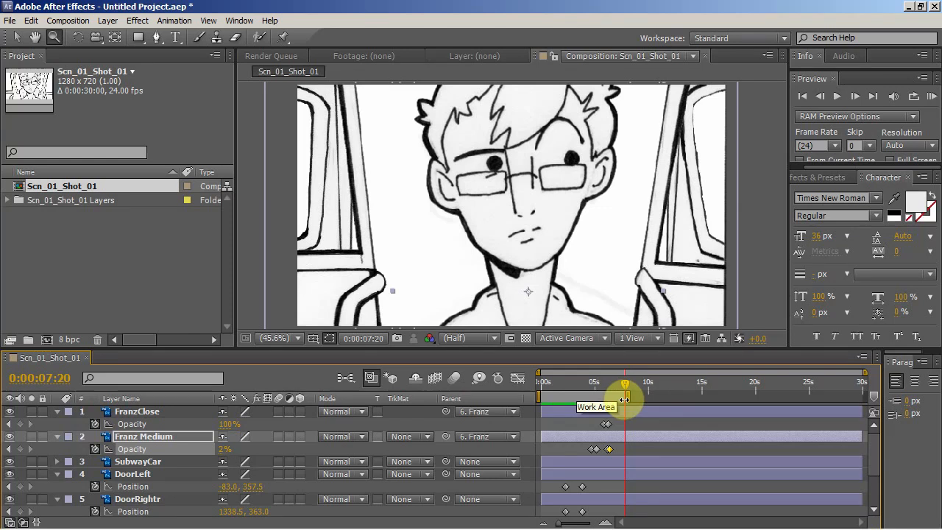
# Step: End the work area at 0:00:07:20 and head to the Composition menu for Trim Comp to Work Area
pyautogui.moveTo(626, 397); pyautogui.dragTo(595, 398)
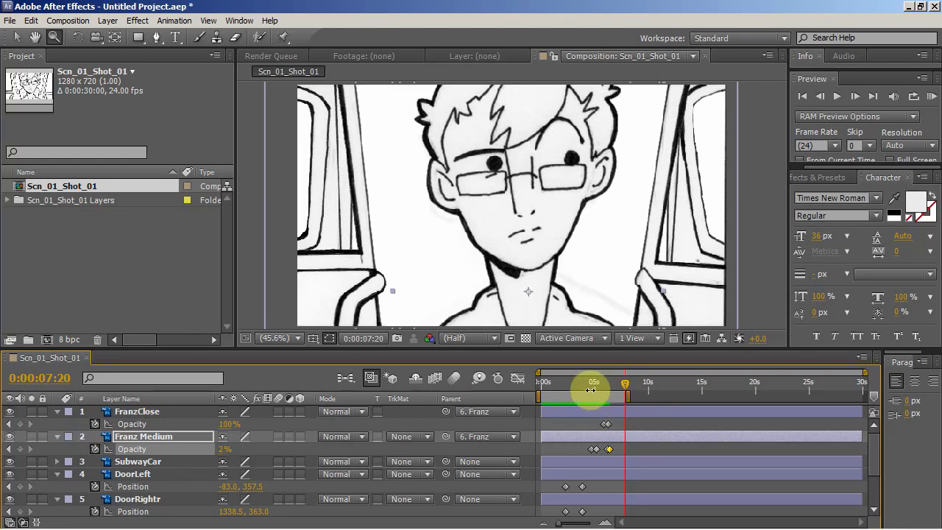
pyautogui.click(84, 20)
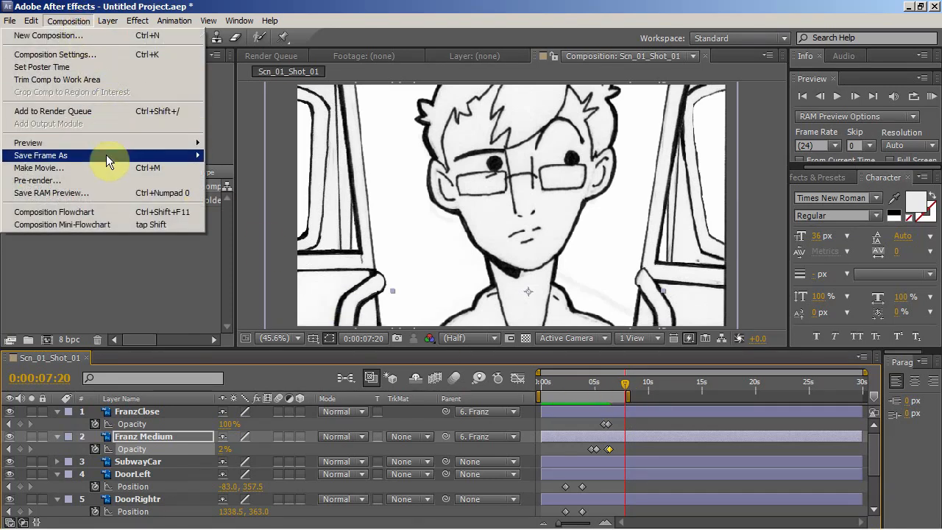